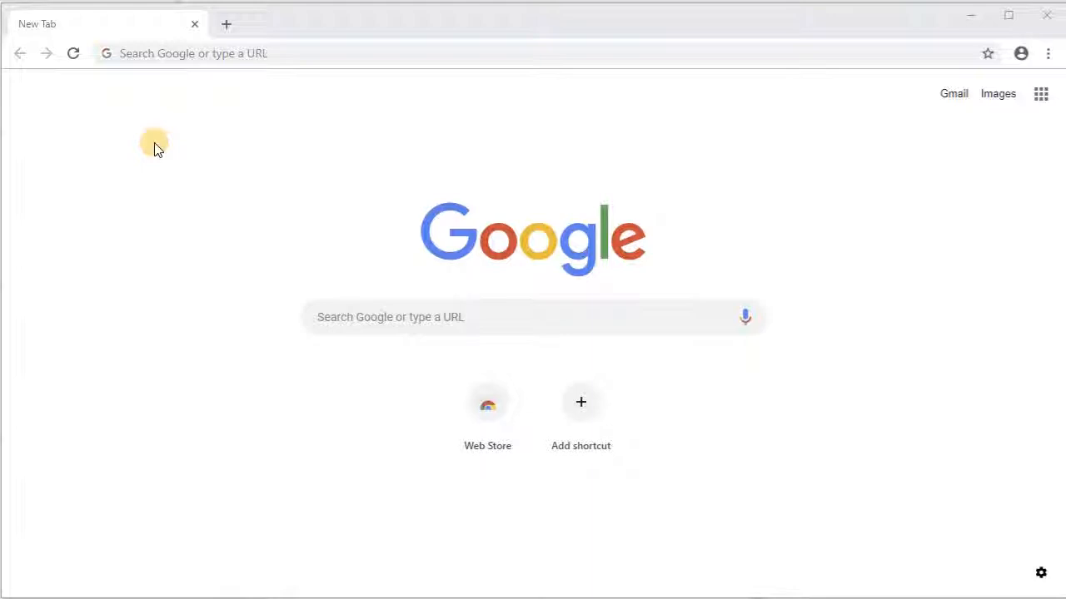
pyautogui.moveTo(163, 146)
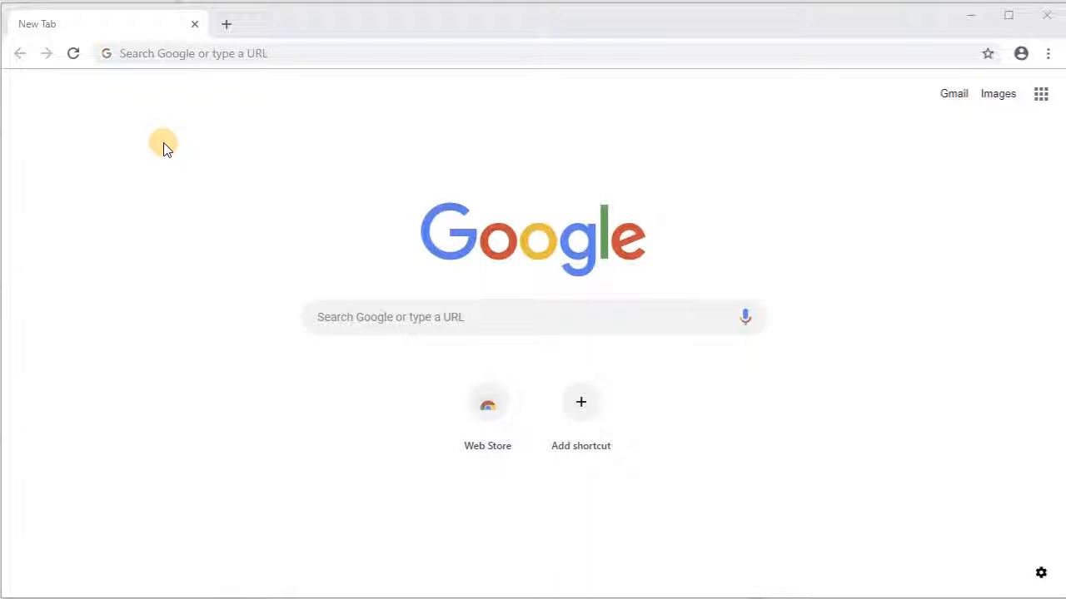
pyautogui.moveTo(188, 146)
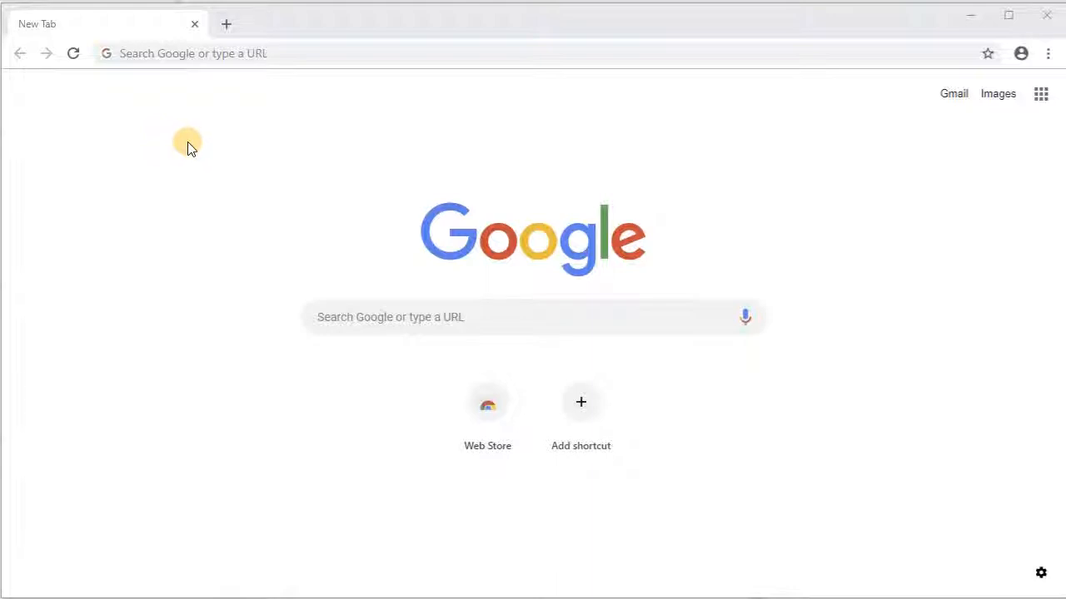
# Search Google for 'CSA e reader' to list CSA Group Reader pages.
pyautogui.click(382, 317)
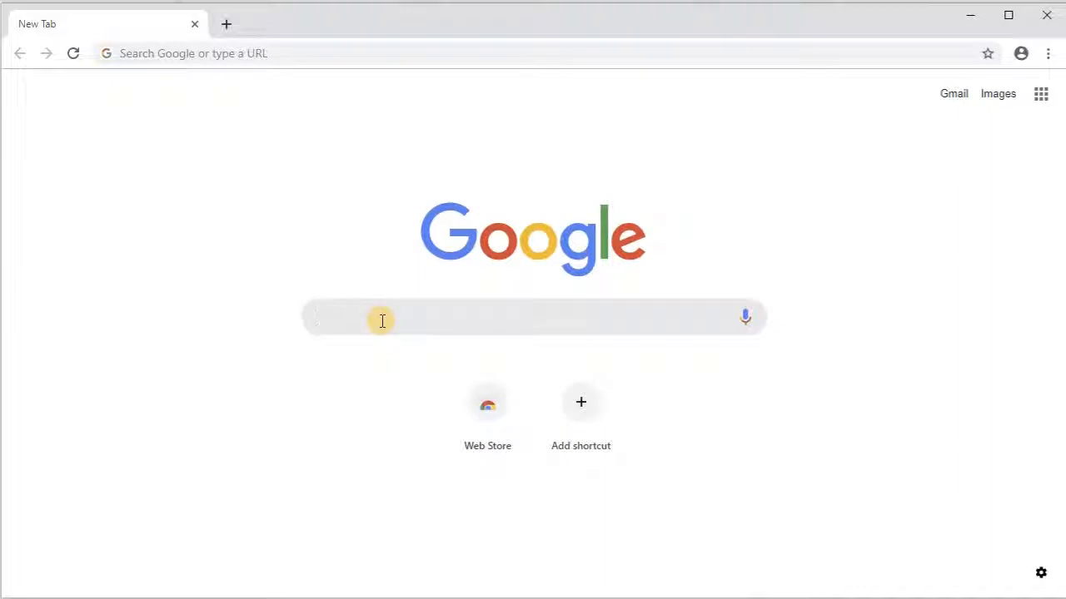
pyautogui.write('CSA e reader')
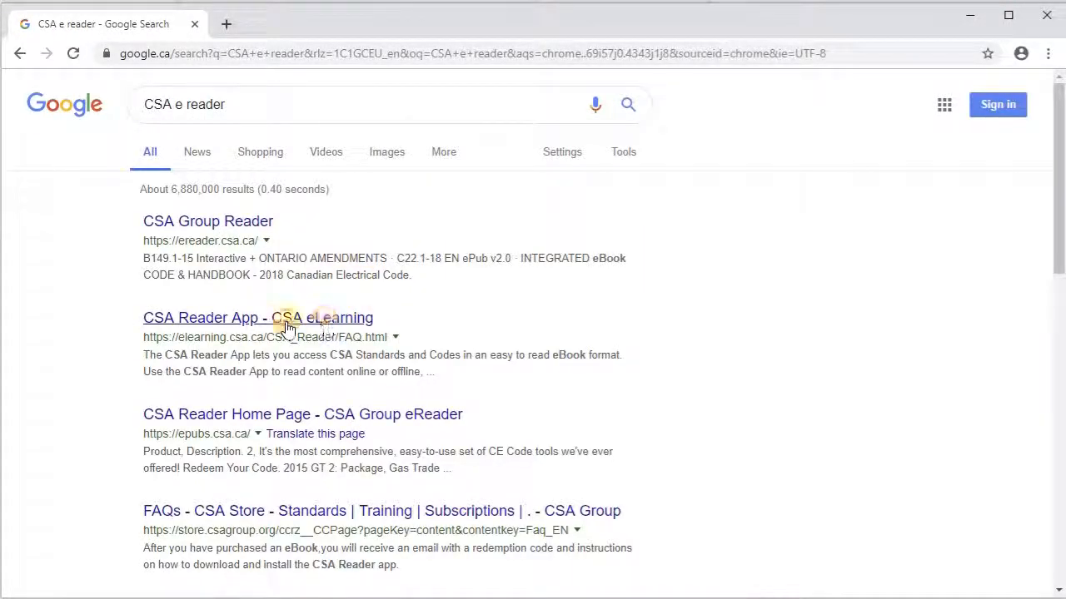
# Open the CSA Reader App FAQ result and download the Windows PC DesktopReader.zip.
pyautogui.click(258, 318)
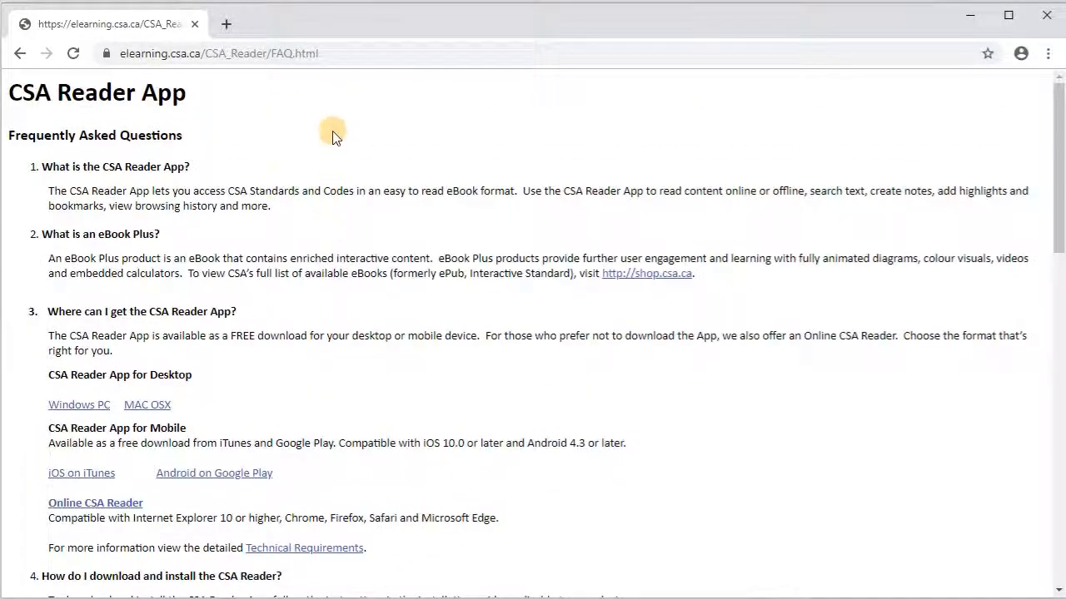
pyautogui.moveTo(79, 404)
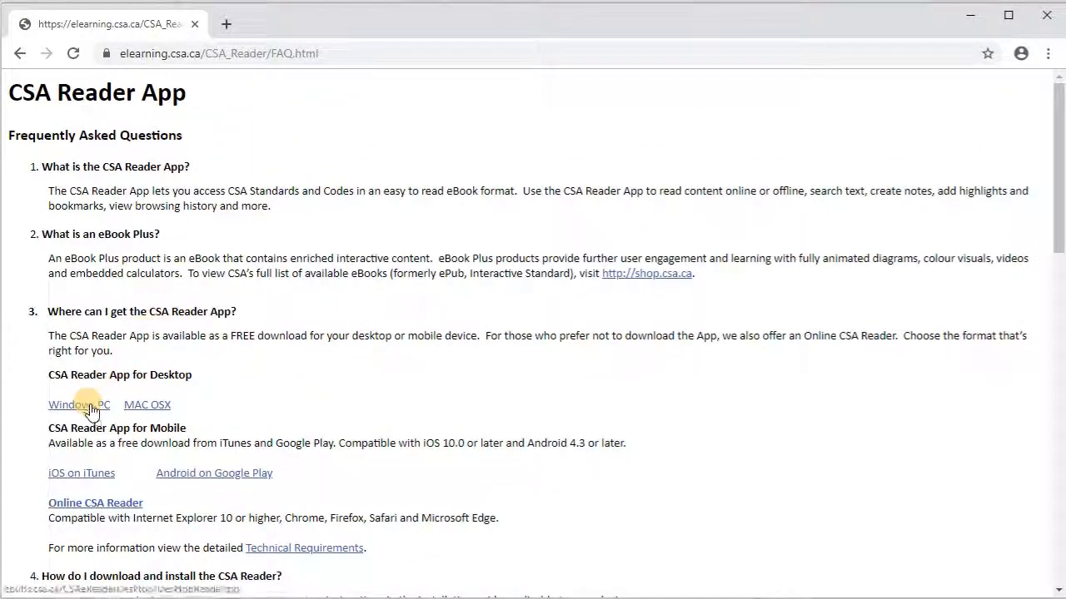
pyautogui.click(79, 404)
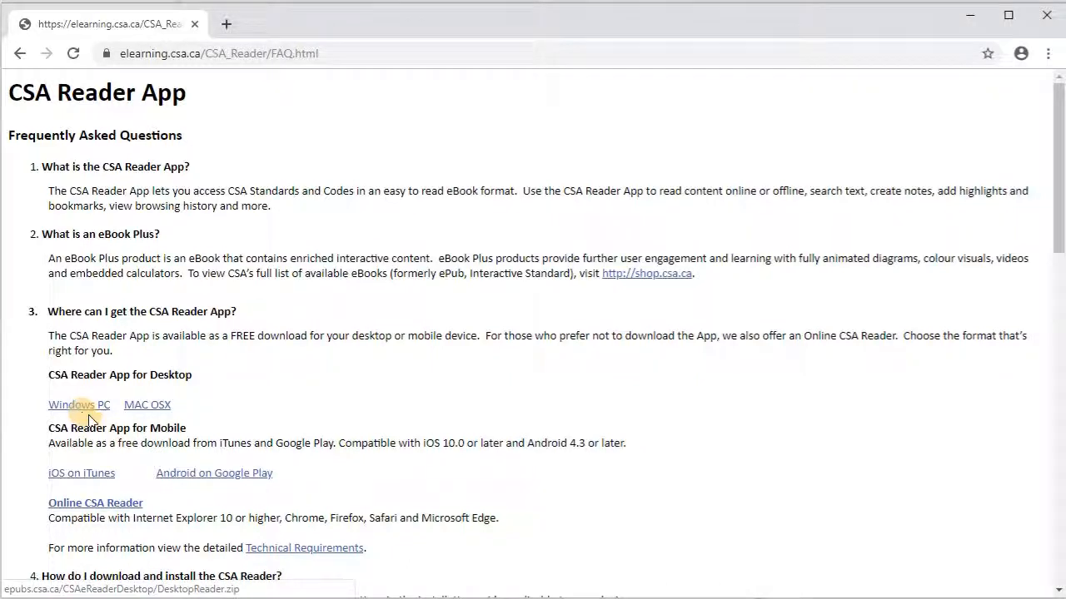
pyautogui.click(78, 404)
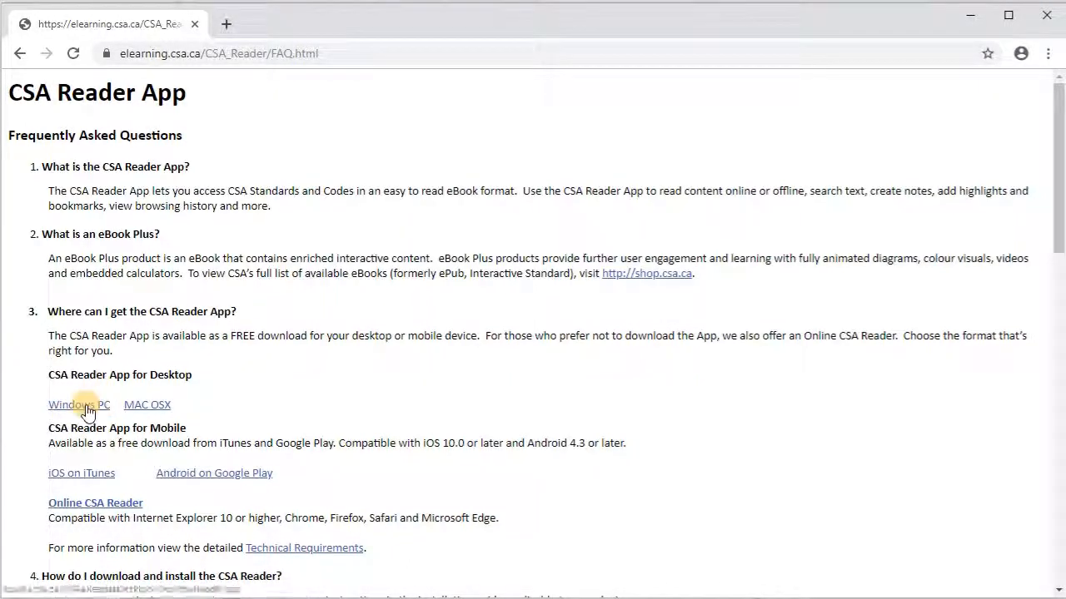
pyautogui.click(79, 404)
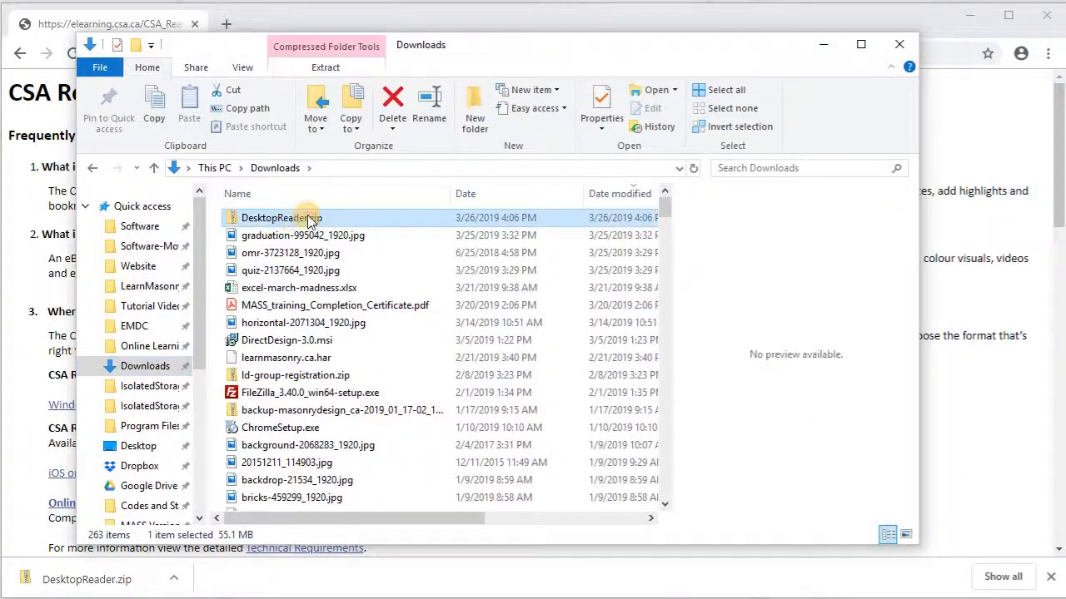
# Extract DesktopReader.zip into a DesktopReader folder and select ePubReader1.7.exe inside it.
pyautogui.click(325, 68)
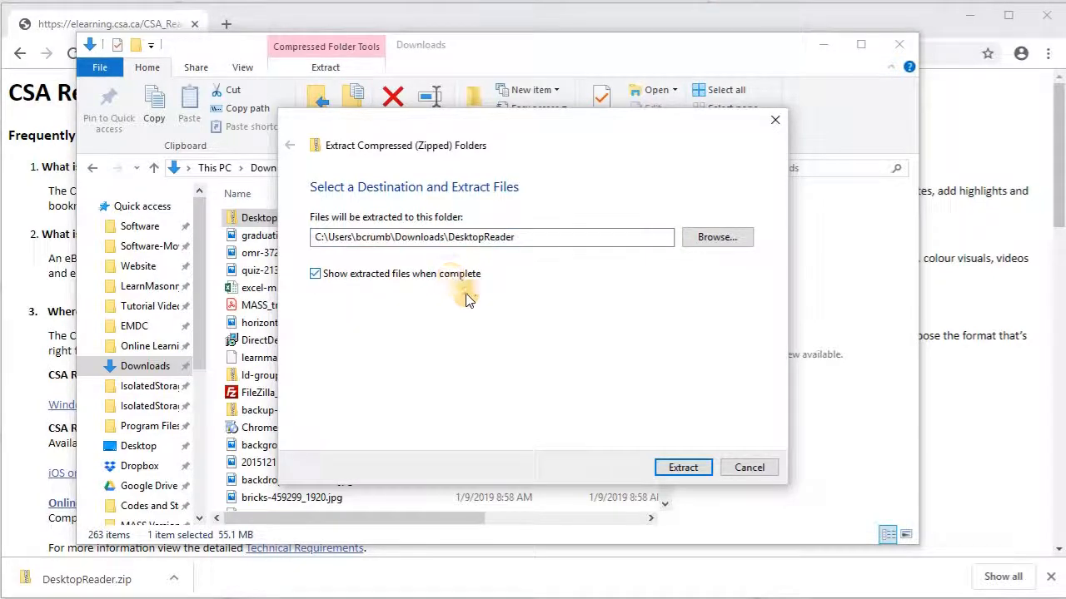
pyautogui.click(683, 467)
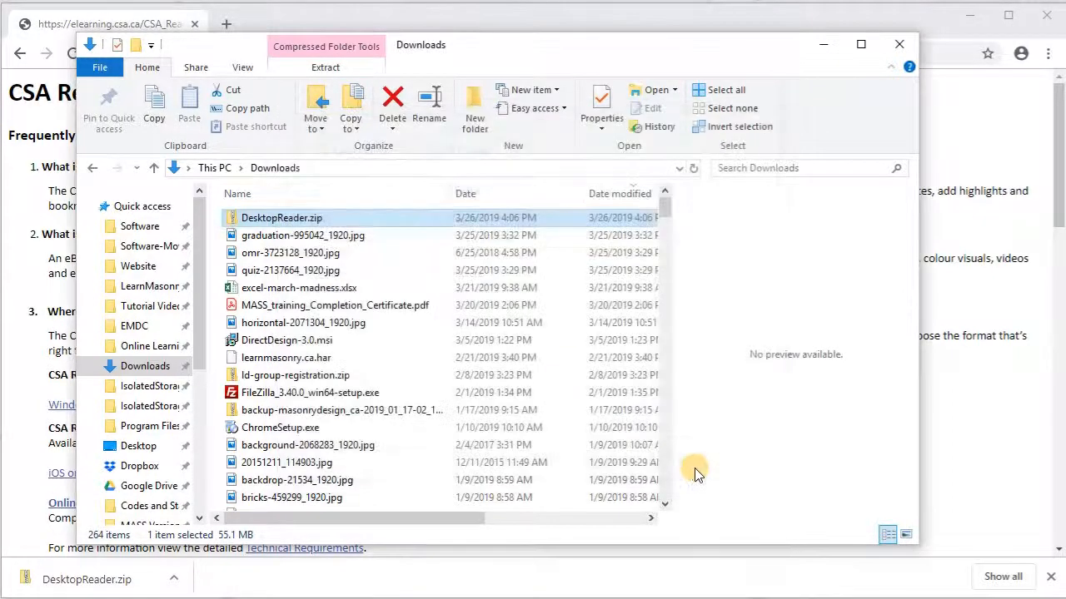
pyautogui.doubleClick(281, 217)
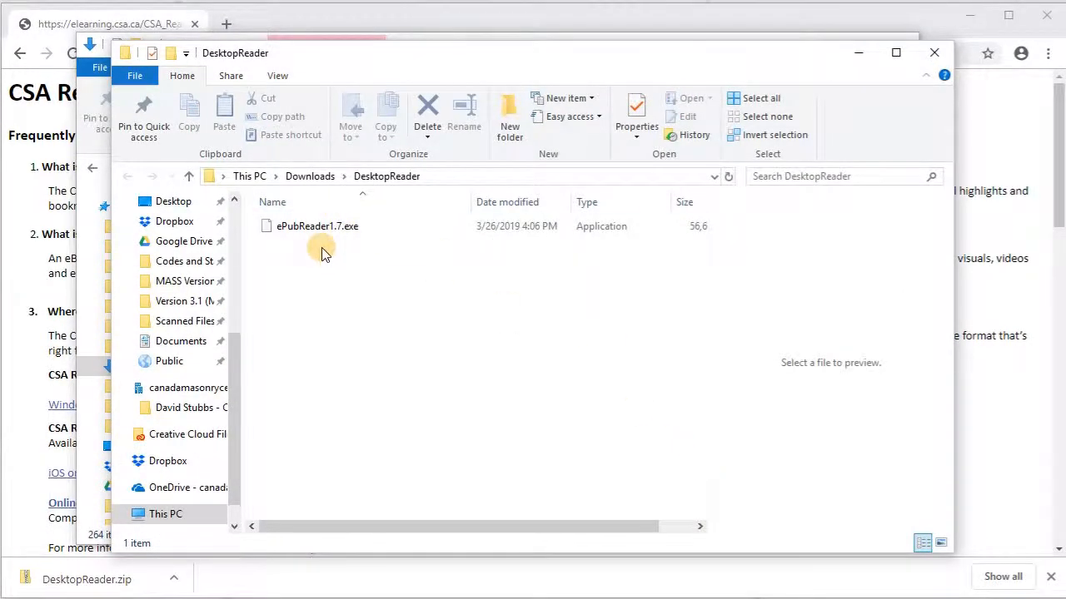
pyautogui.click(318, 226)
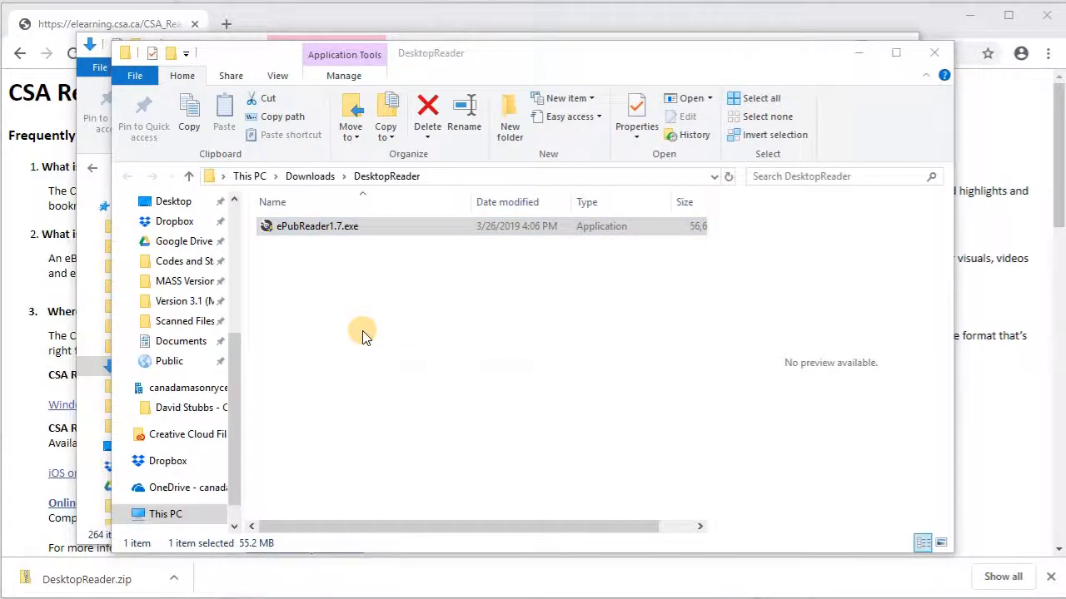
# Run ePubReader1.7.exe, install into the default Program Files folder, and close the wizard.
pyautogui.doubleClick(317, 226)
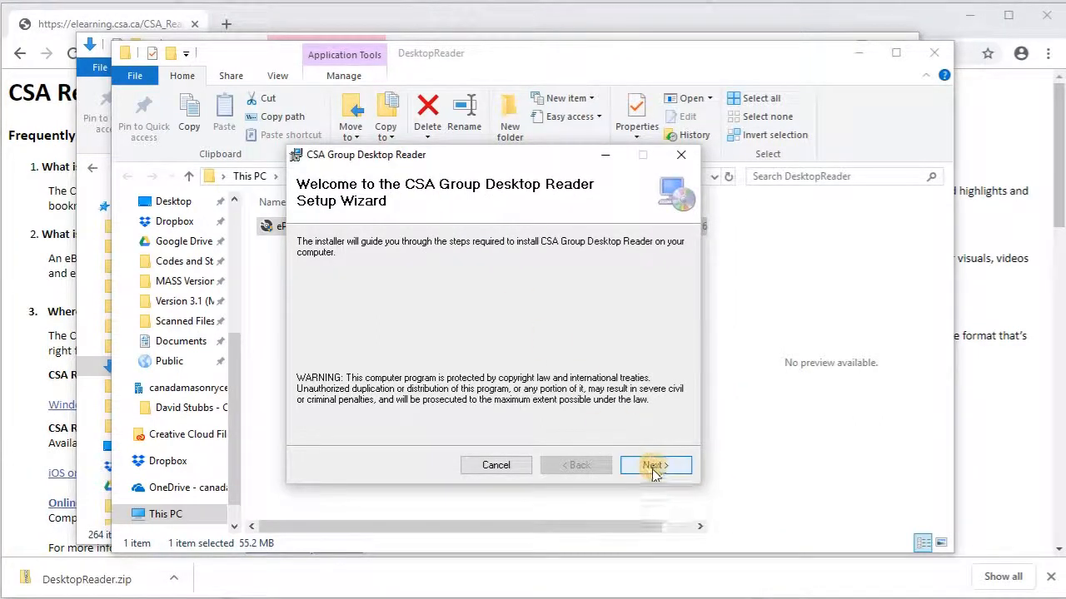
pyautogui.click(655, 464)
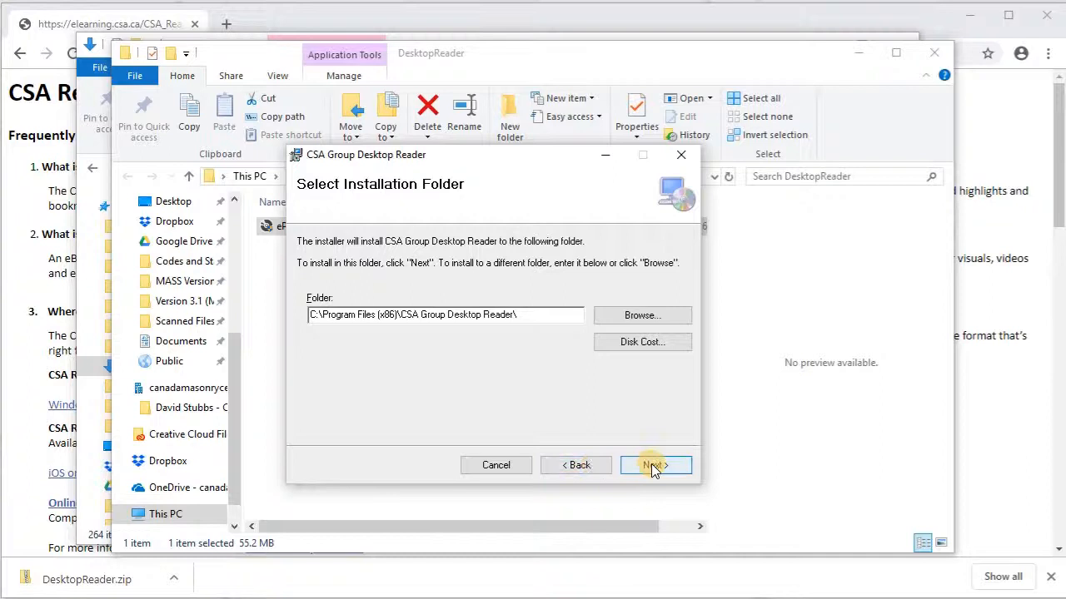
pyautogui.click(655, 464)
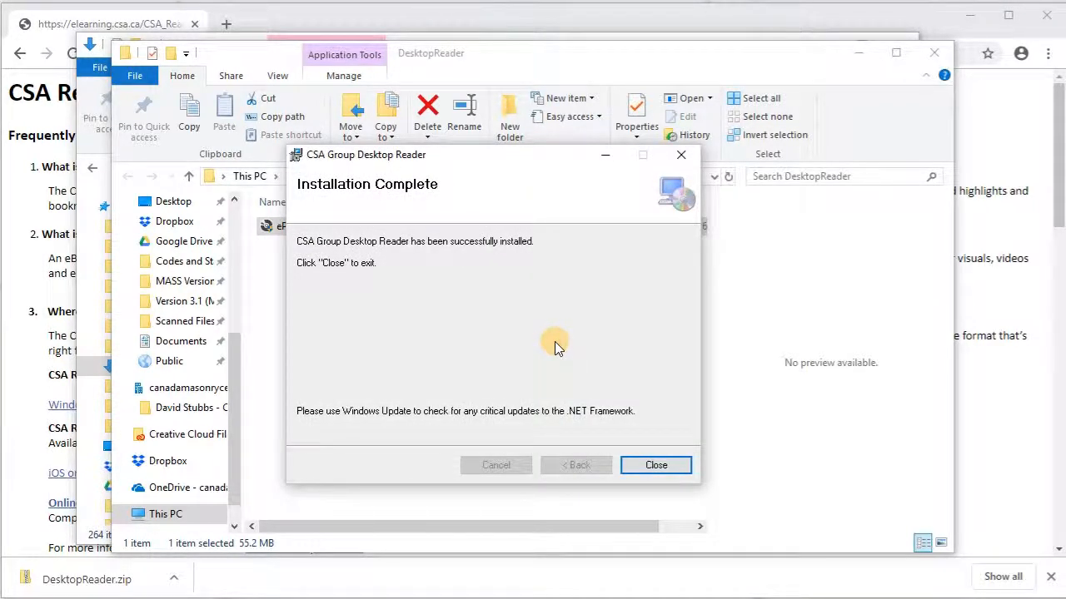
pyautogui.click(655, 465)
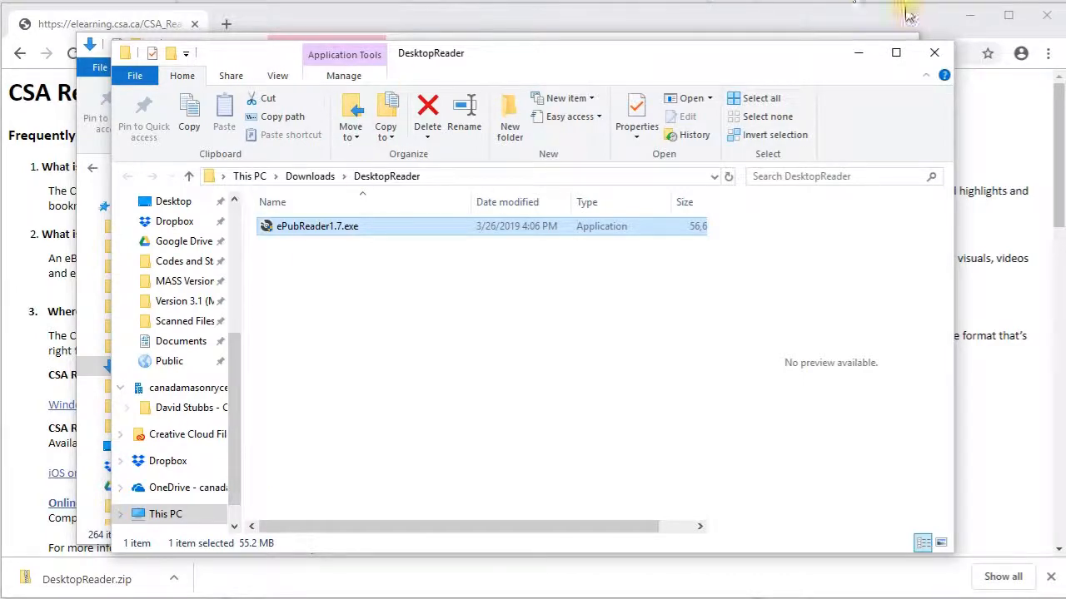
# Minimize the open windows and launch CSA ePub Reader from its desktop shortcut.
pyautogui.click(934, 53)
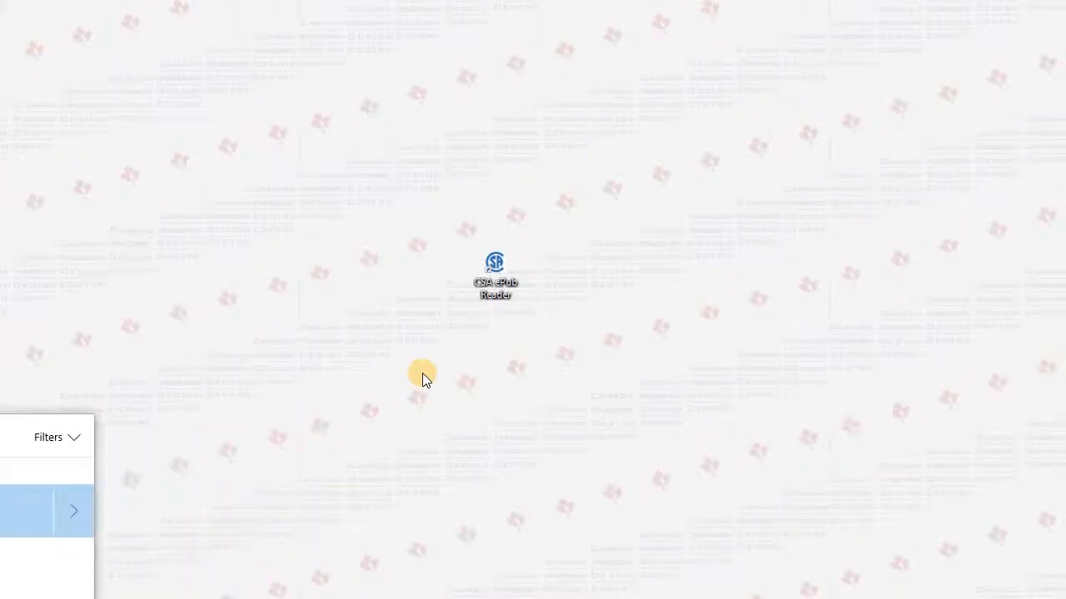
pyautogui.doubleClick(496, 275)
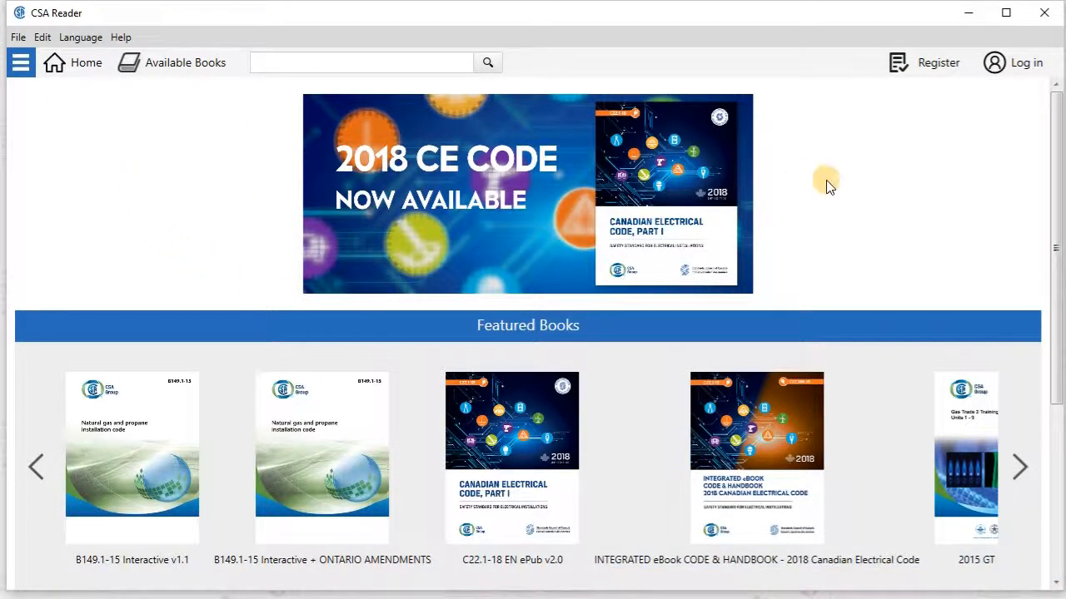
pyautogui.moveTo(897, 184)
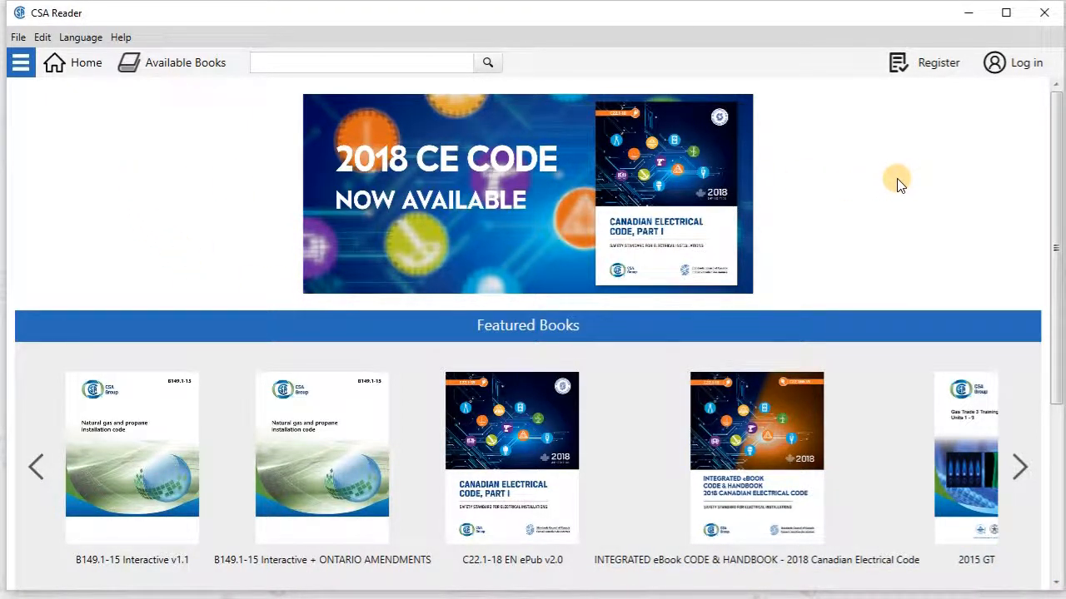
pyautogui.moveTo(881, 140)
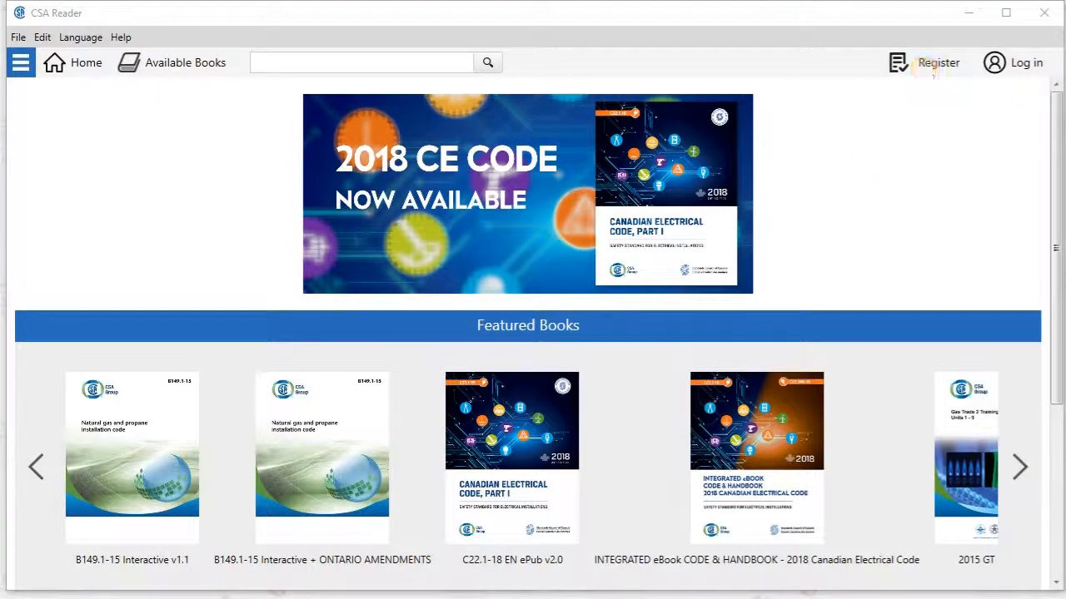
# Open the account registration page via Register in the CSA Reader toolbar.
pyautogui.click(937, 62)
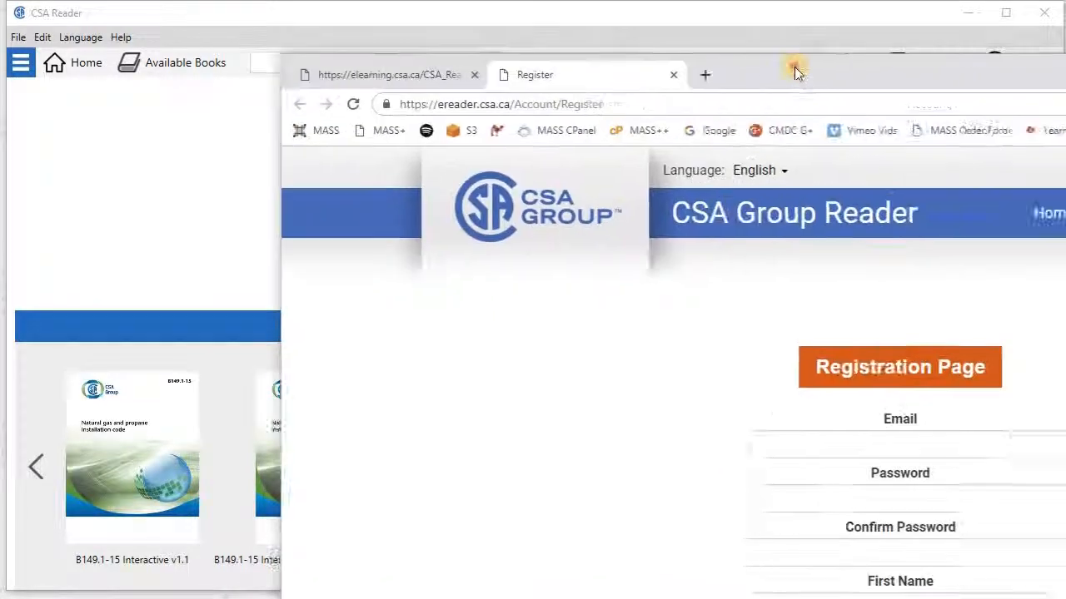
# Maximize the browser, scroll through the registration form fields, then go back to CSA Reader.
pyautogui.click(1005, 12)
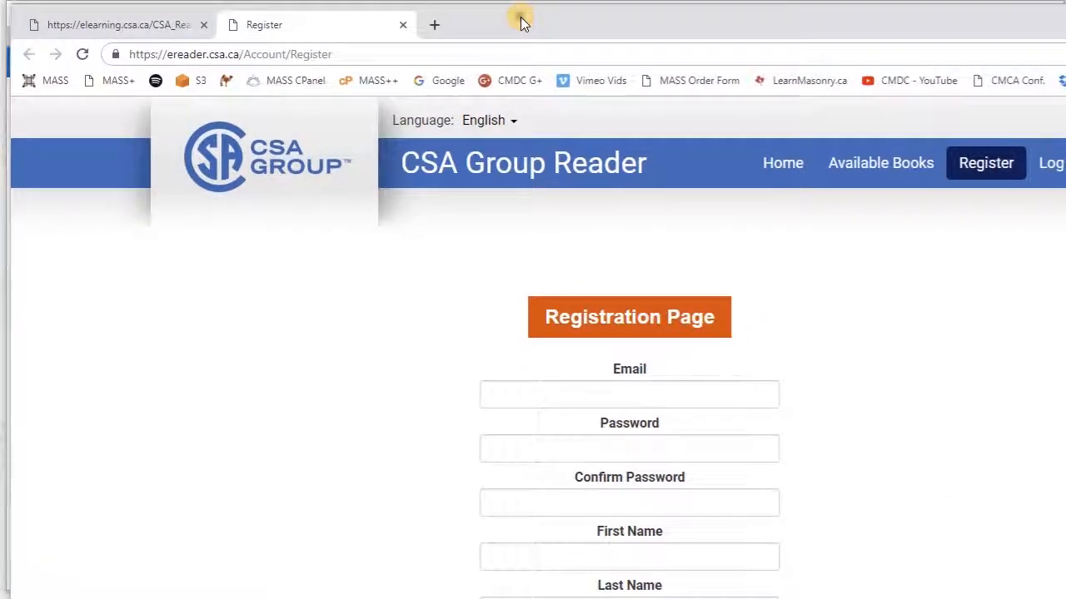
pyautogui.scroll(-3)
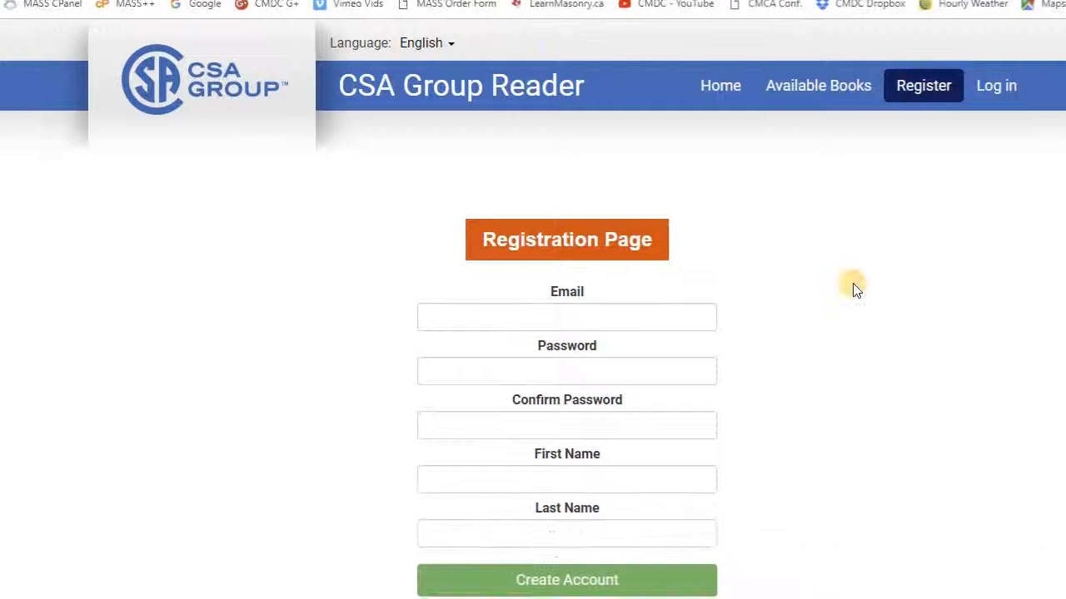
pyautogui.moveTo(804, 299)
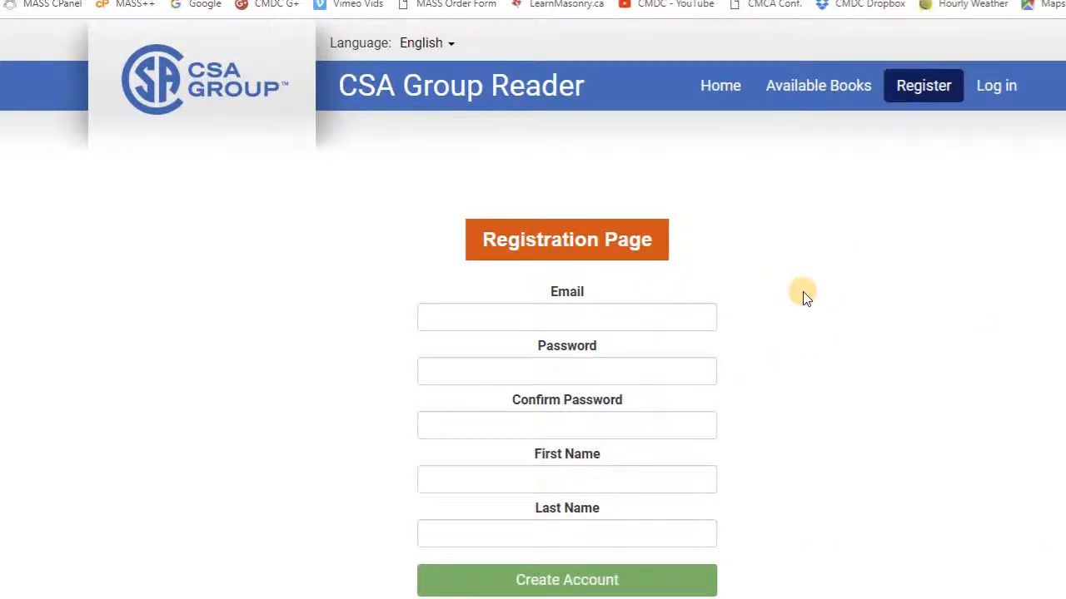
pyautogui.moveTo(635, 370)
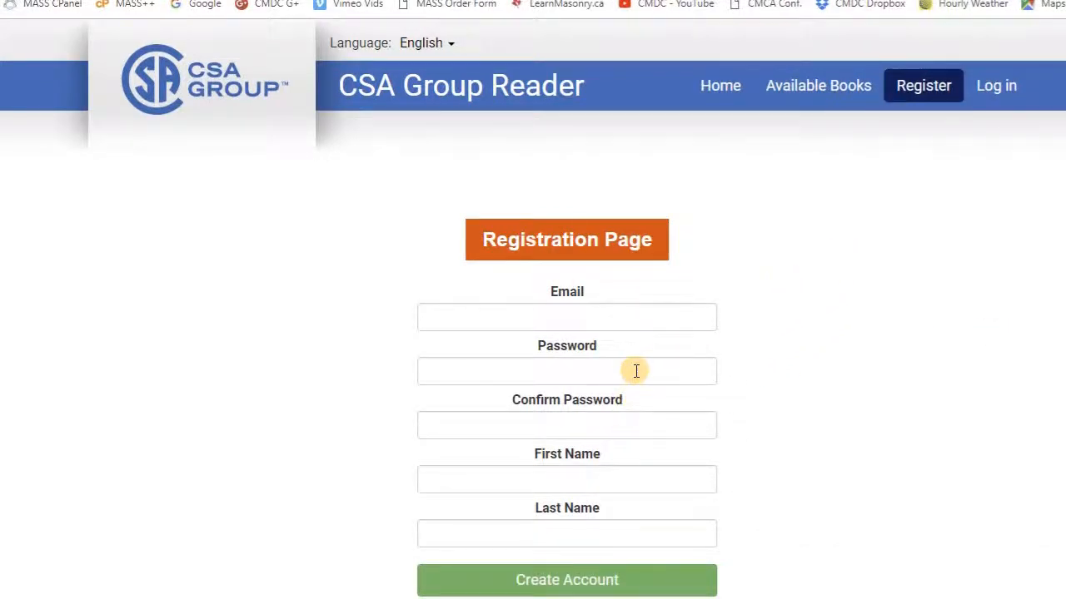
pyautogui.click(567, 317)
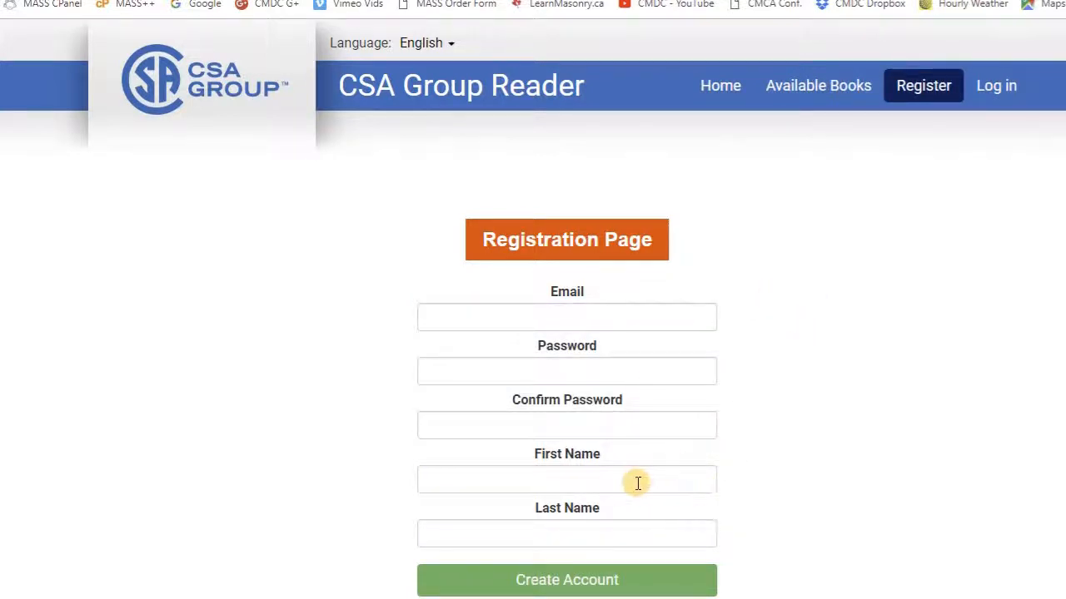
pyautogui.moveTo(570, 133)
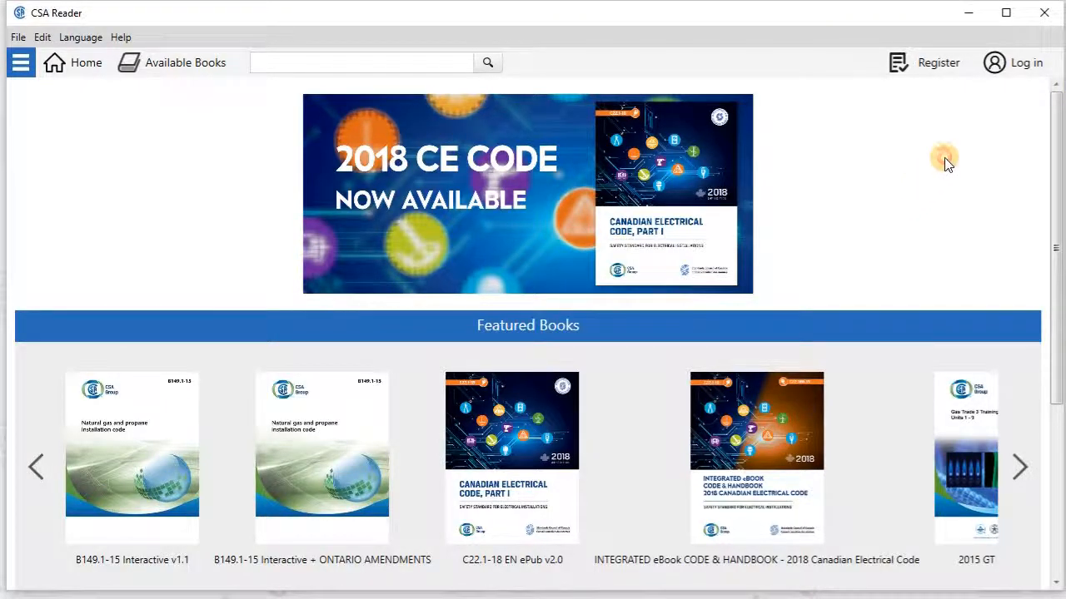
# Log in with the bcrumb account email and password, ticking Remember me.
pyautogui.click(1013, 62)
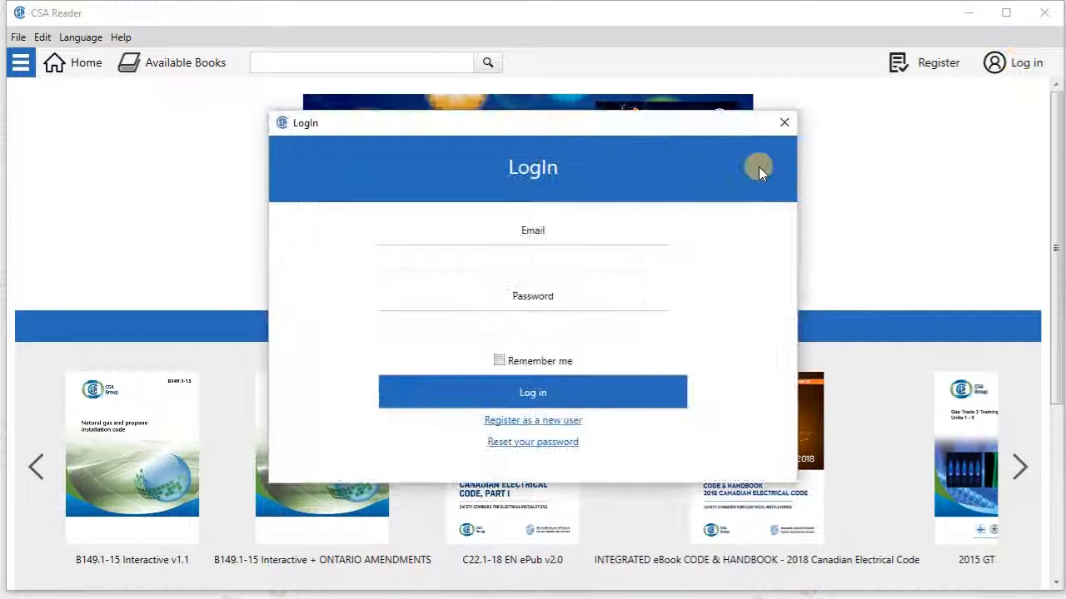
pyautogui.click(532, 258)
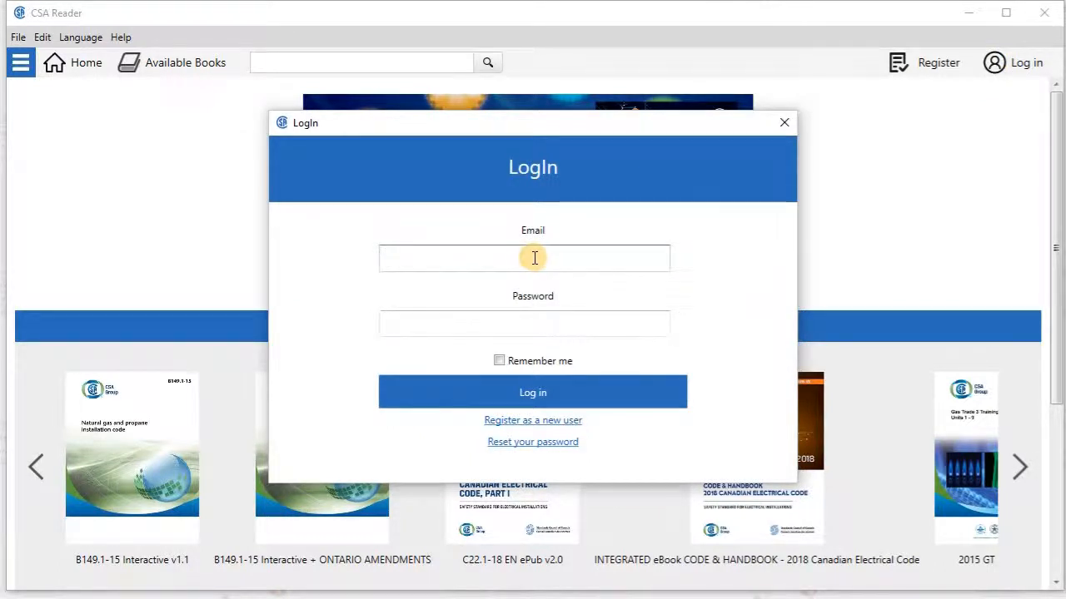
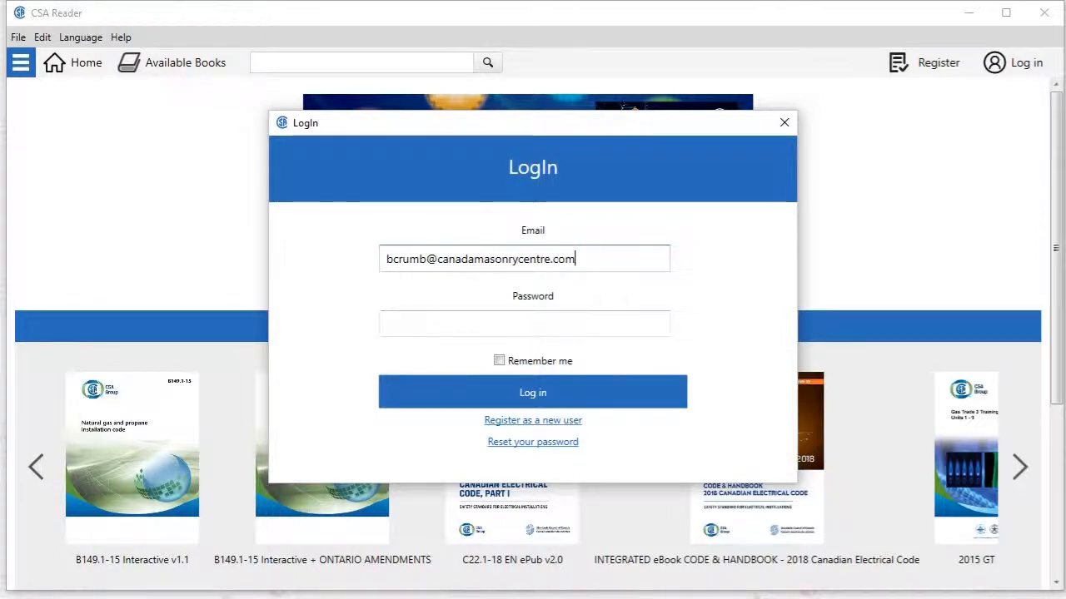
pyautogui.click(524, 323)
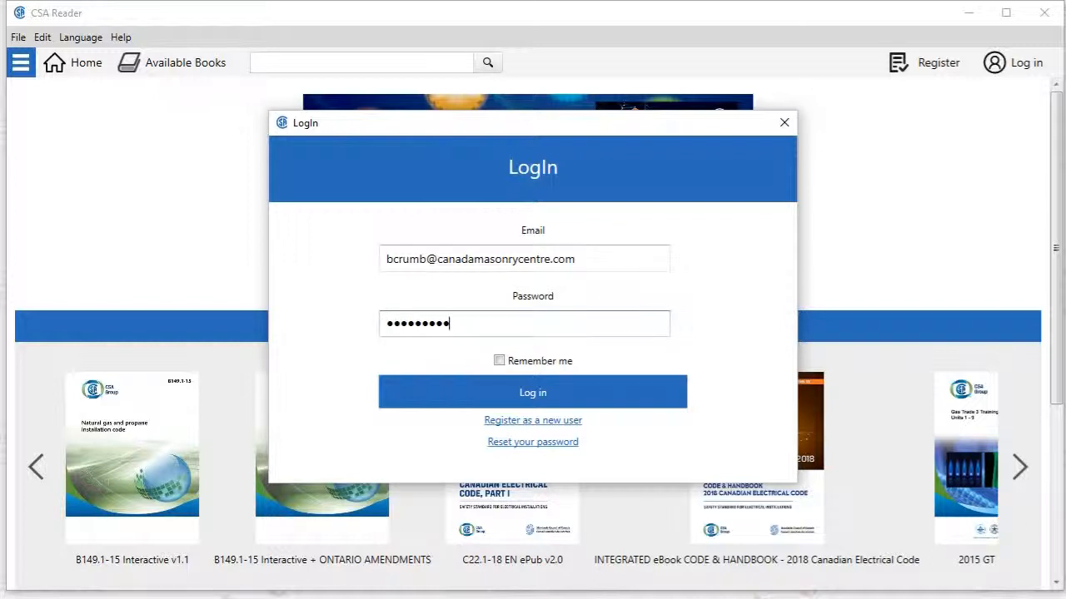
pyautogui.click(499, 360)
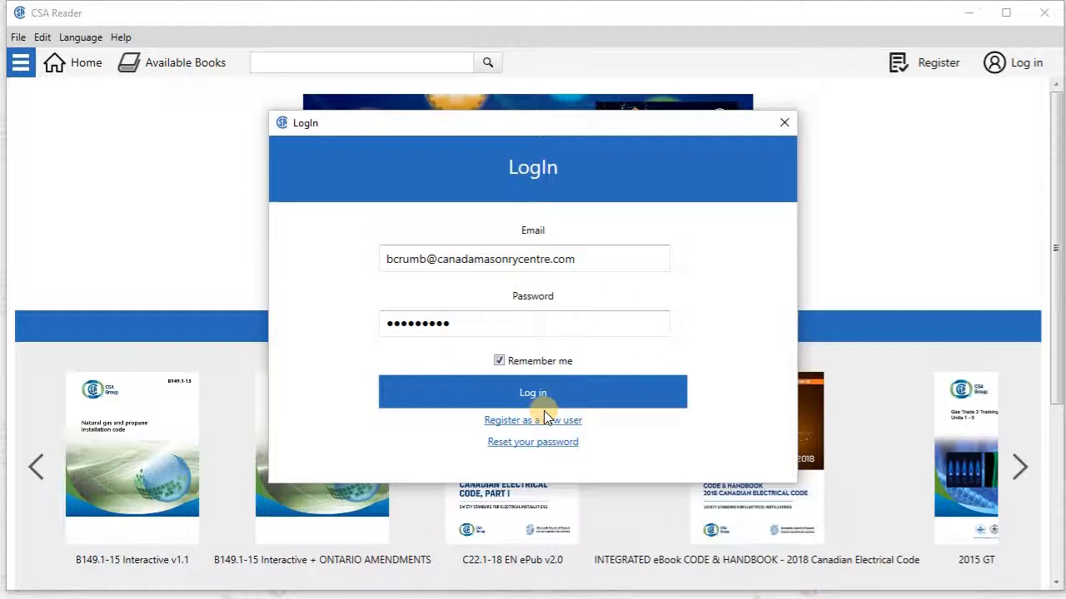
pyautogui.click(532, 392)
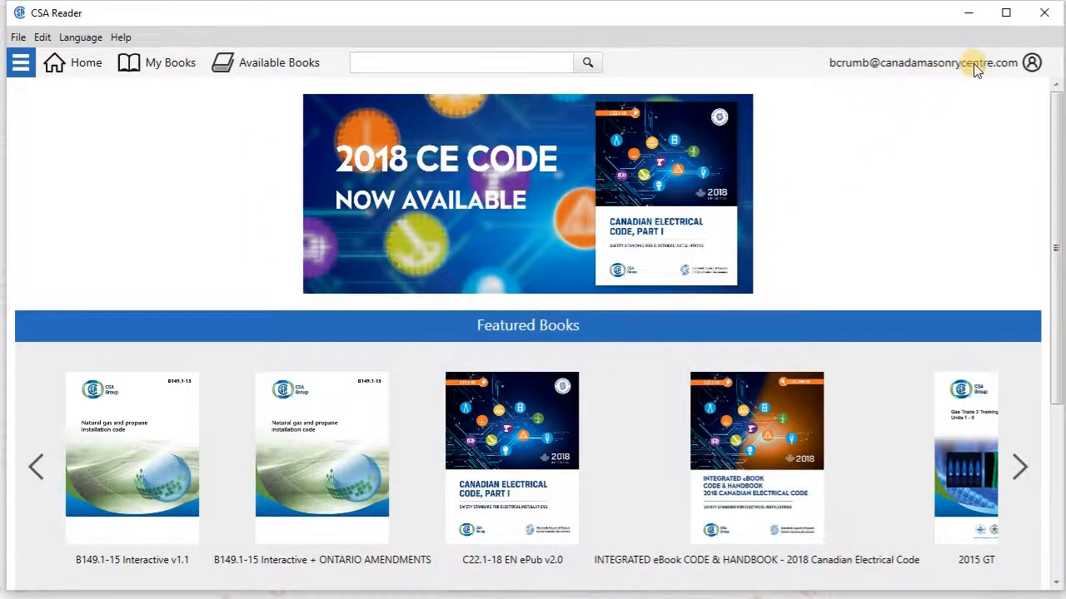
pyautogui.moveTo(949, 113)
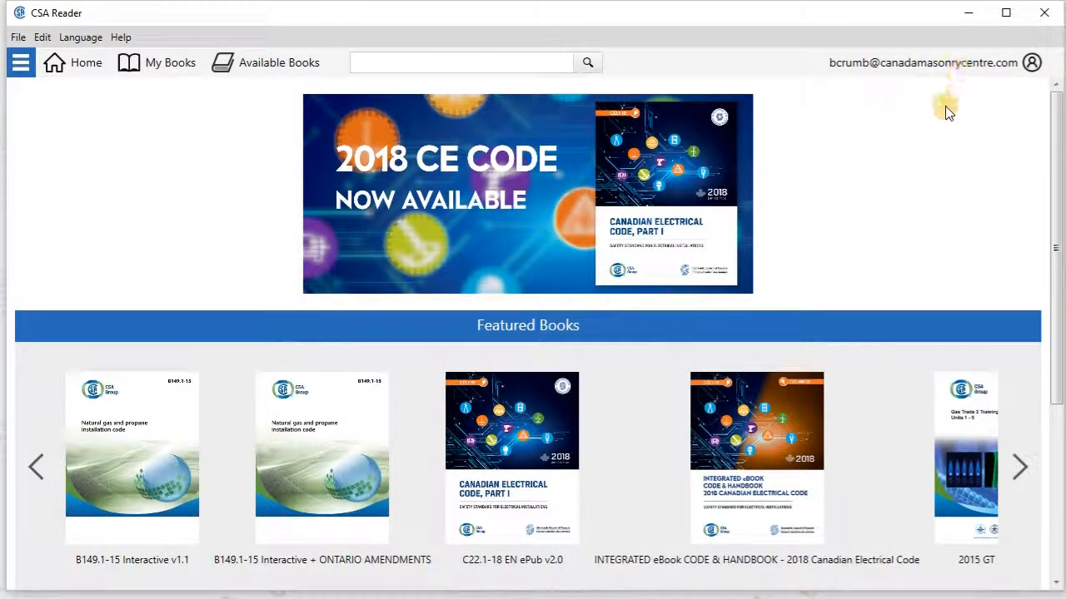
pyautogui.moveTo(238, 112)
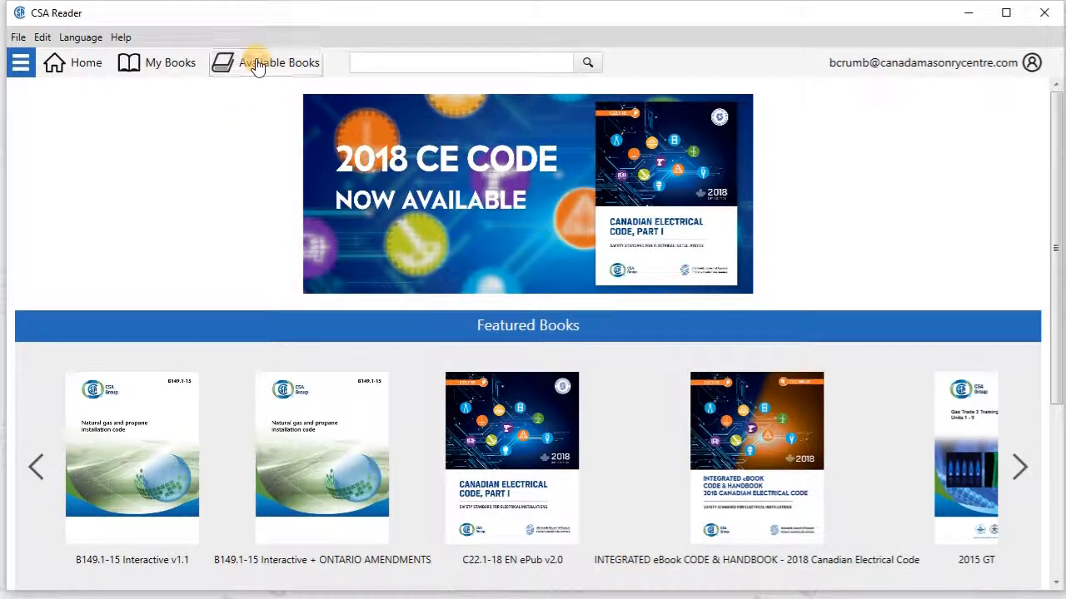
# Open the Available Books catalogue from the CSA Reader toolbar.
pyautogui.click(279, 62)
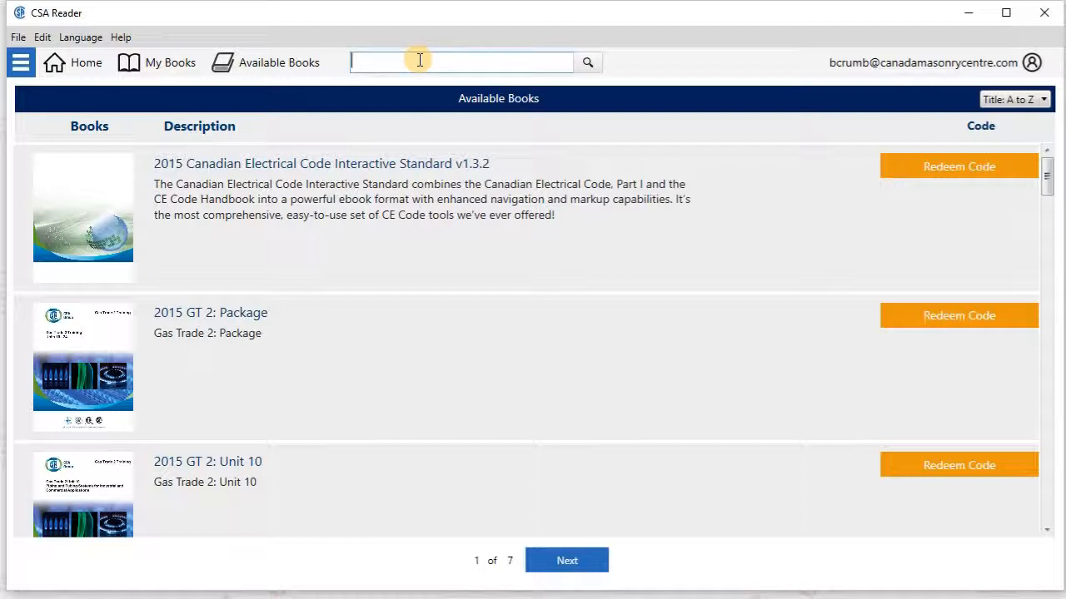
# Search Available Books for 'A370' to list only A370-14EN, Connectors for masonry.
pyautogui.write('A370')
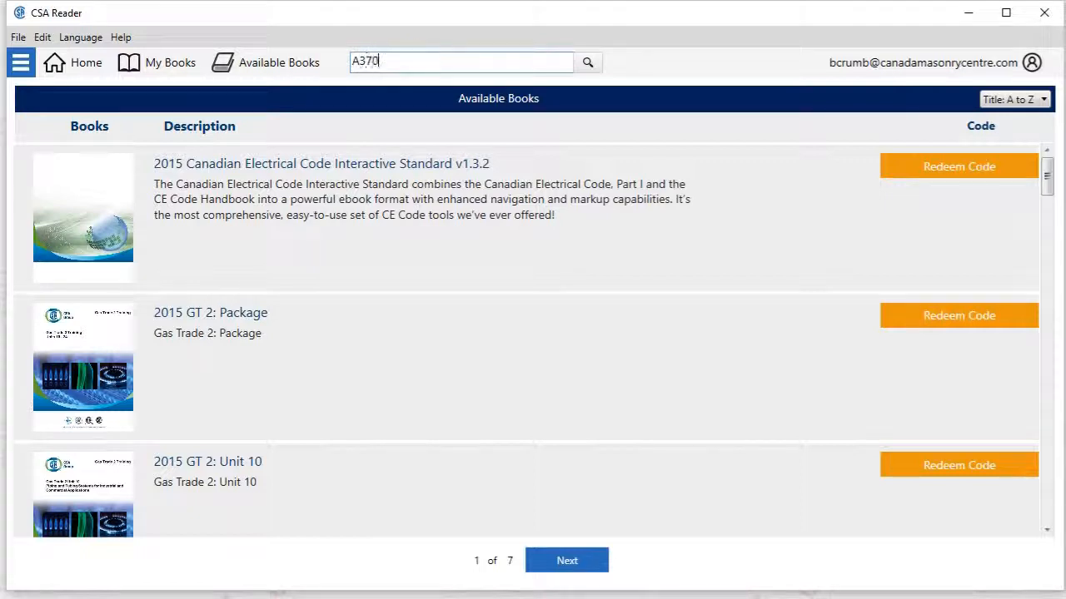
pyautogui.click(587, 61)
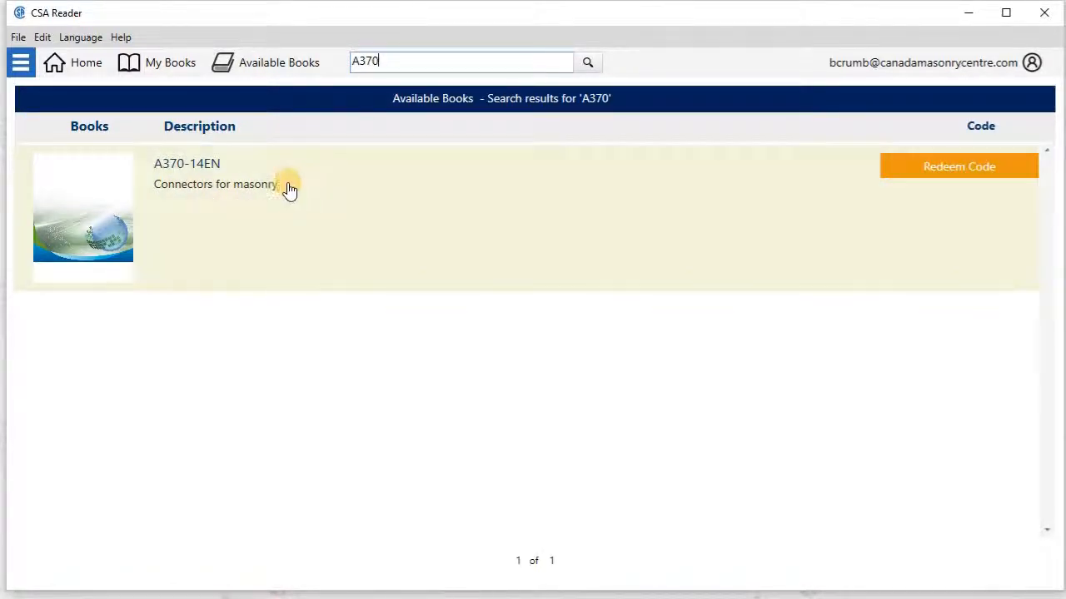
pyautogui.moveTo(519, 247)
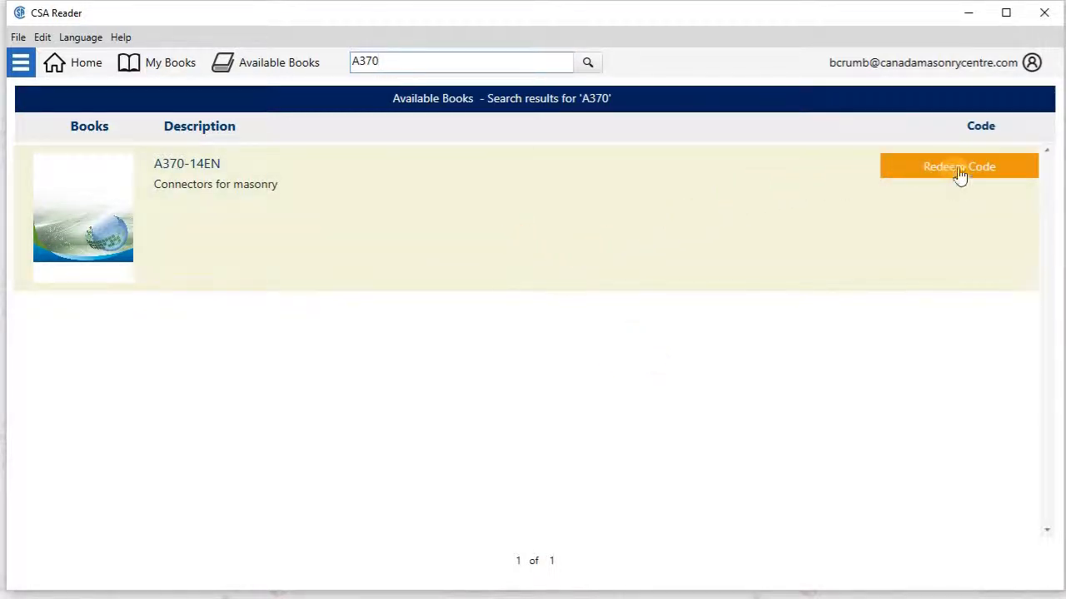
pyautogui.click(958, 167)
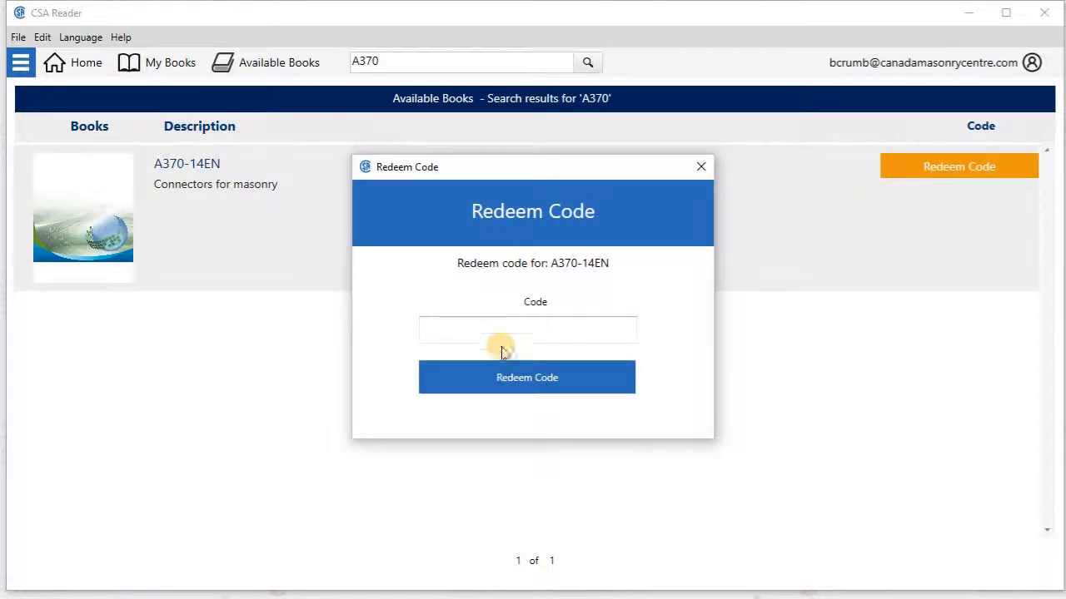
pyautogui.click(527, 330)
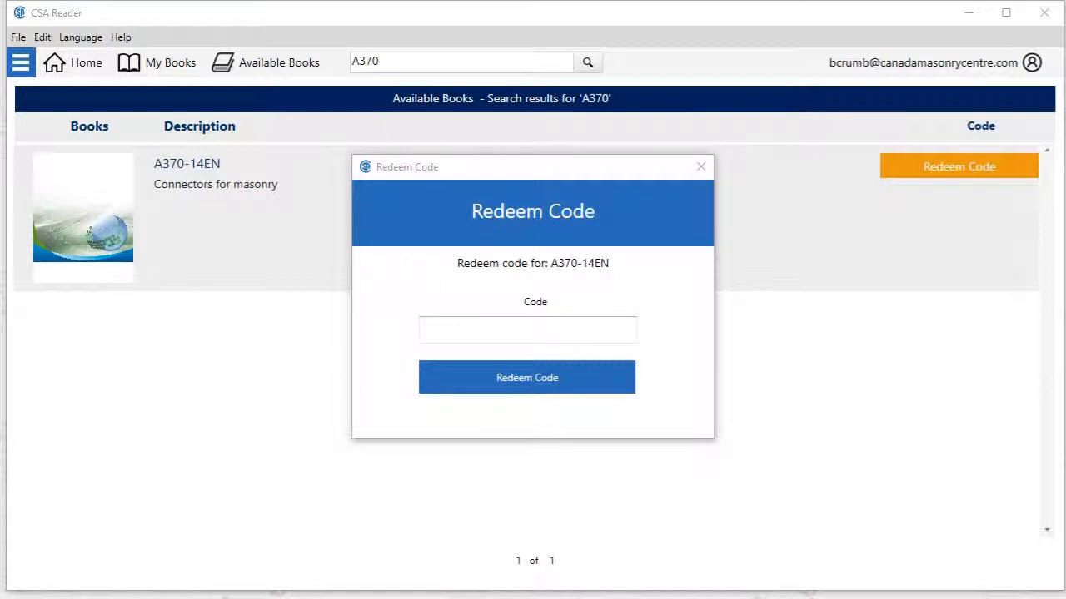
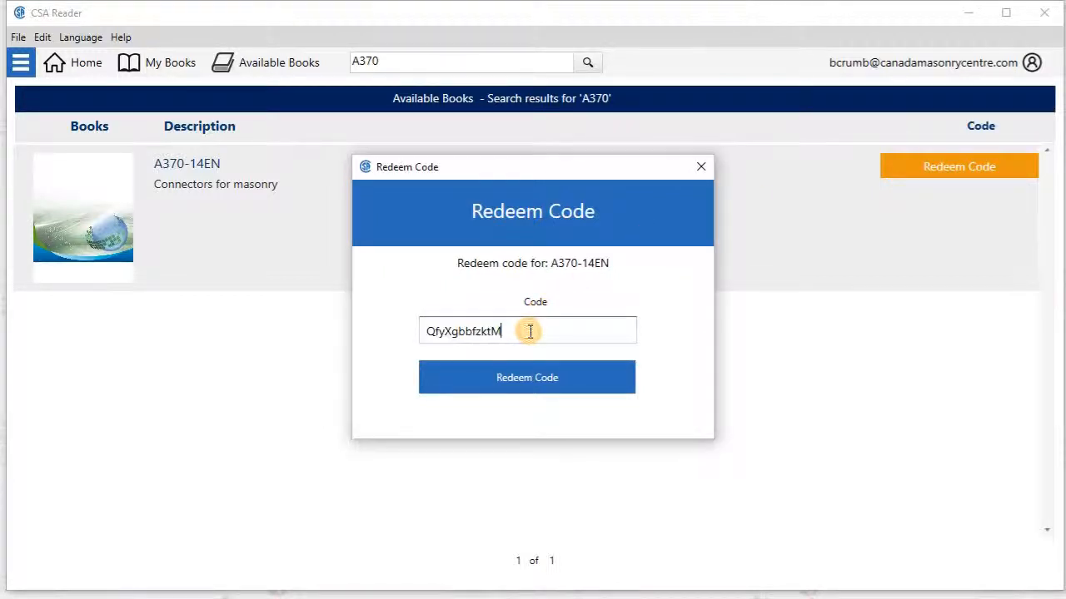
pyautogui.click(527, 377)
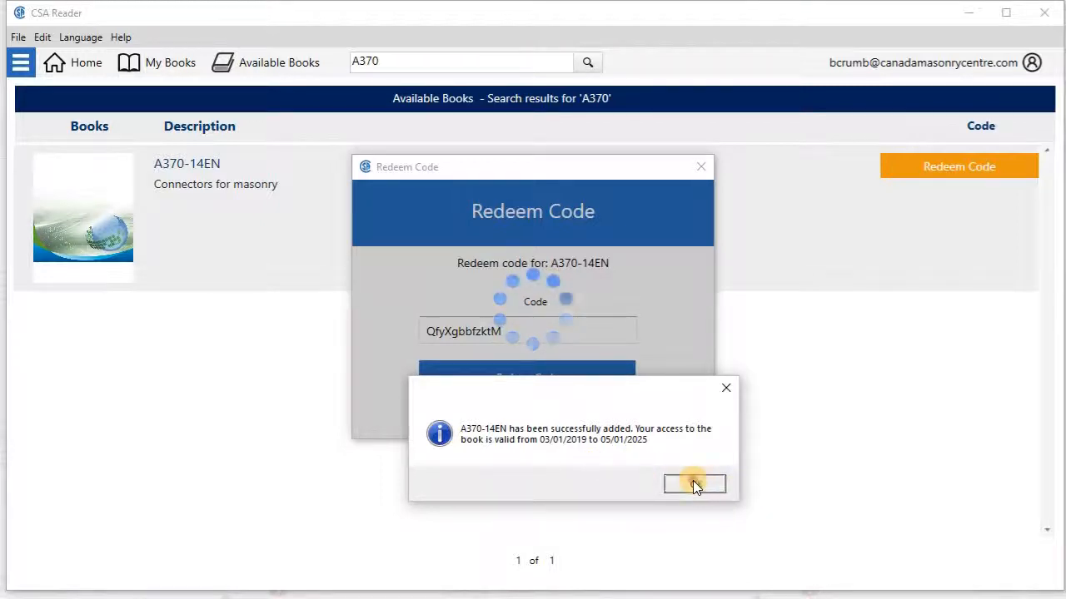
pyautogui.click(695, 484)
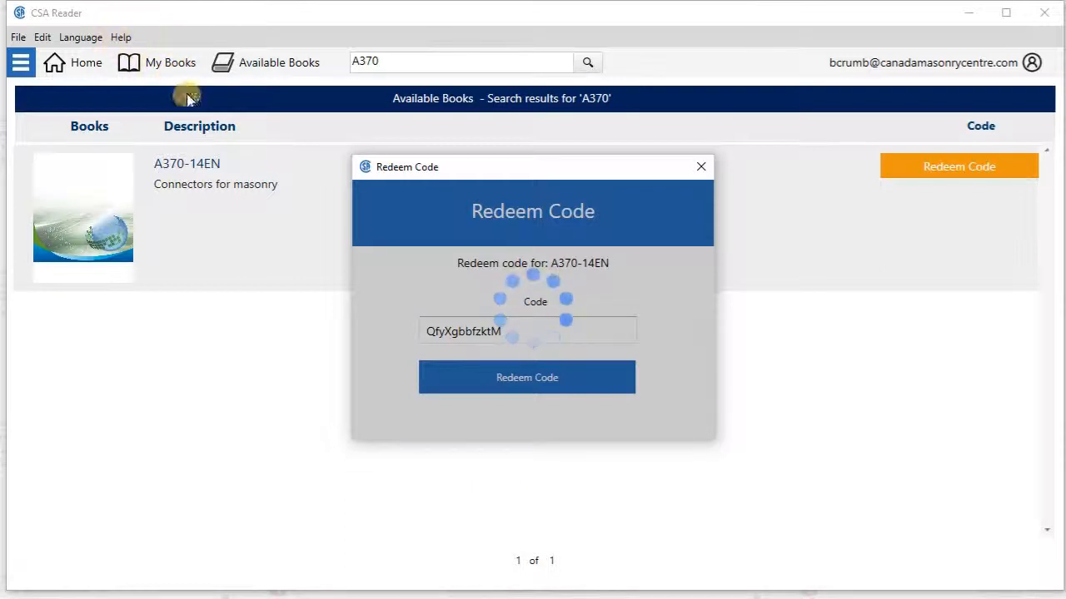
pyautogui.moveTo(182, 88)
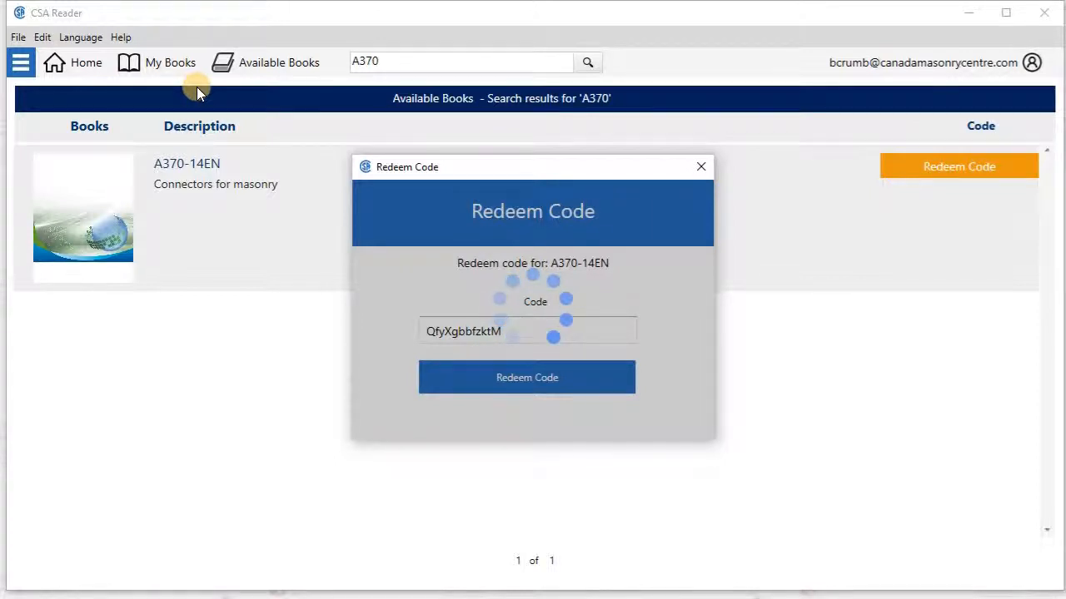
# Show My Books, listing A370-14EN alongside A179-14EN and A371-14EN.
pyautogui.click(170, 62)
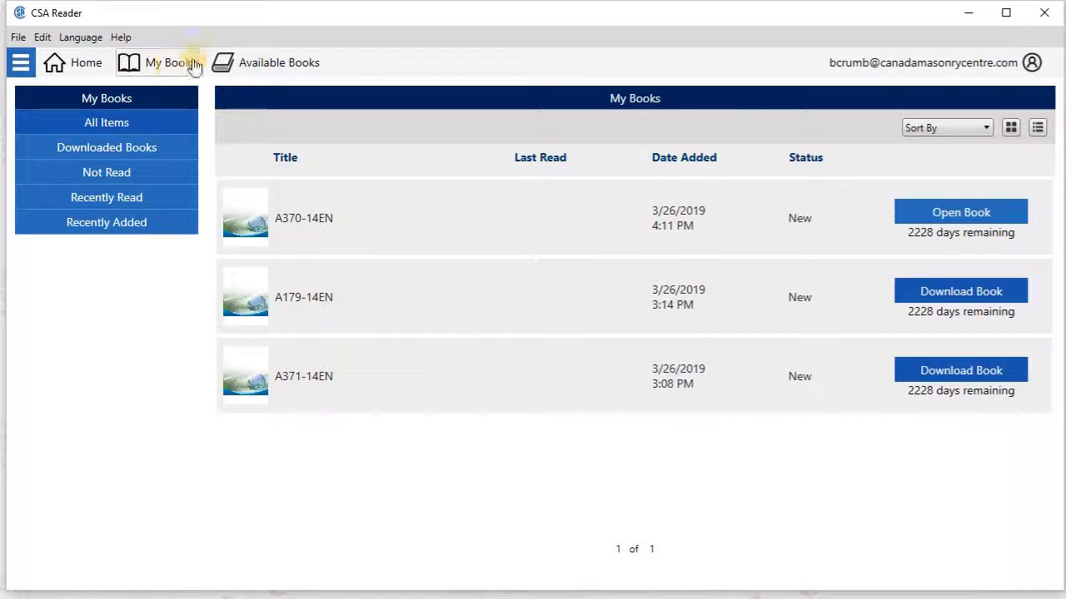
pyautogui.moveTo(487, 250)
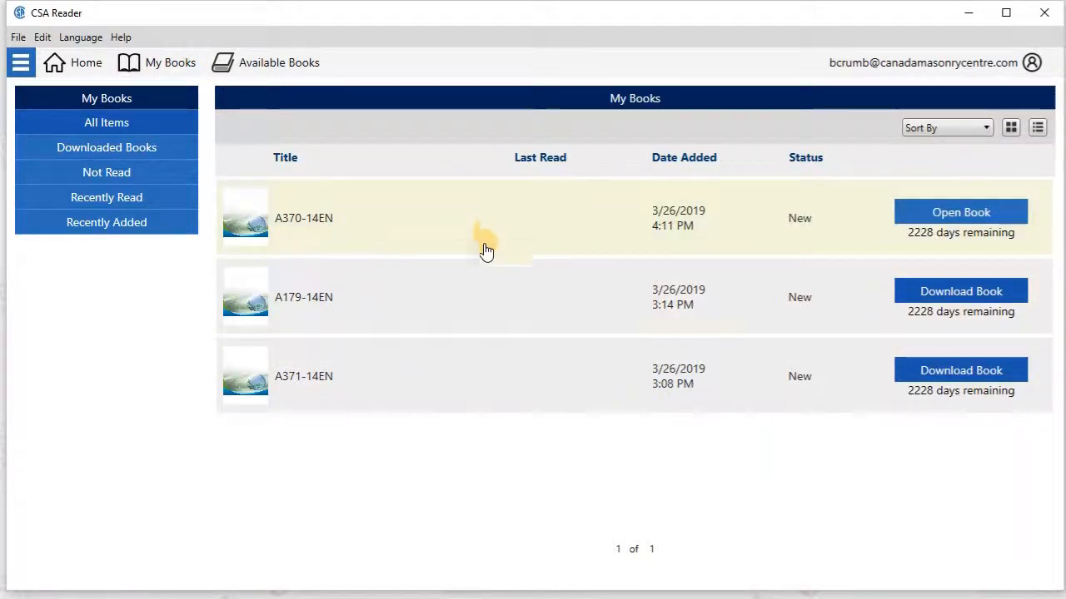
pyautogui.moveTo(470, 378)
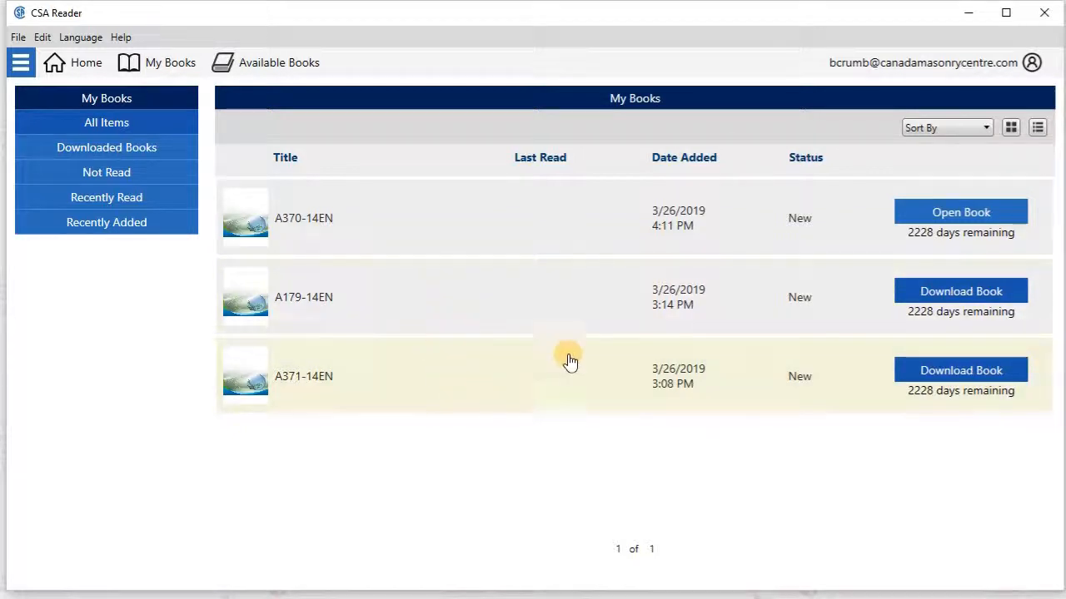
pyautogui.moveTo(453, 372)
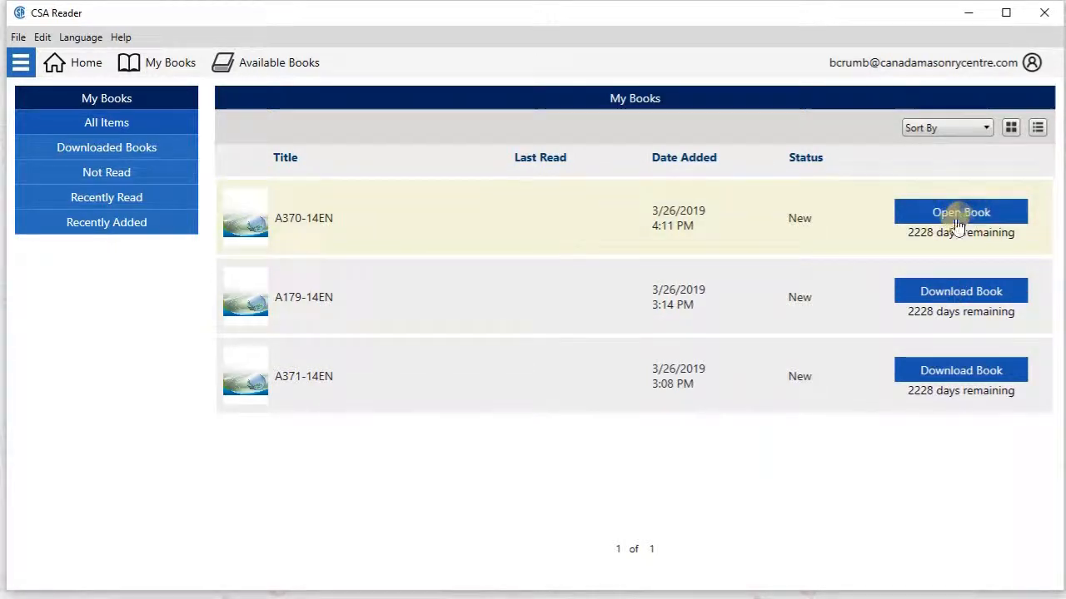
pyautogui.moveTo(372, 332)
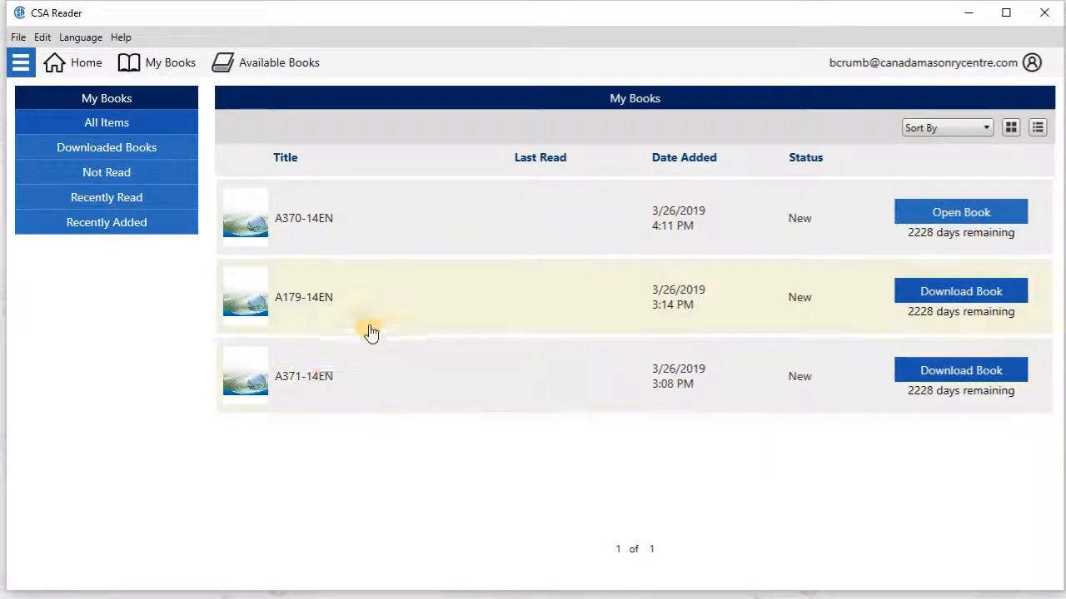
pyautogui.moveTo(391, 313)
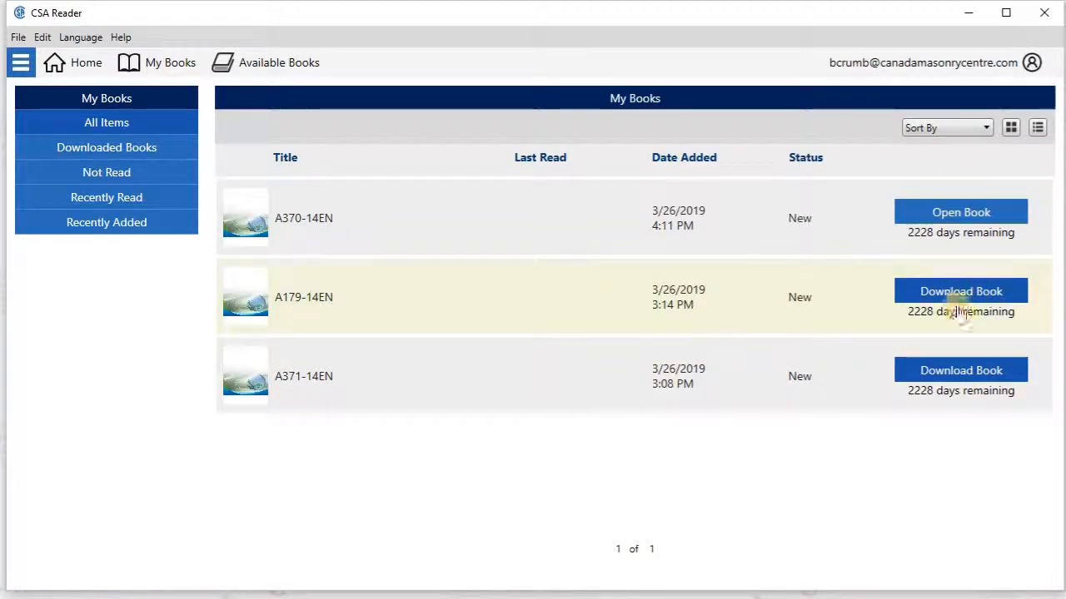
pyautogui.moveTo(926, 247)
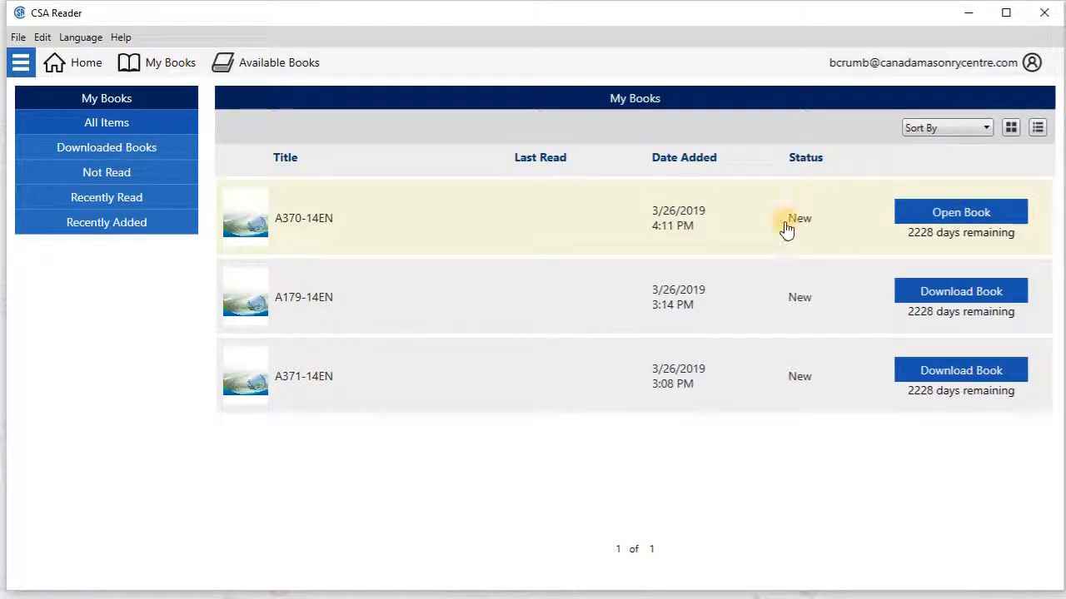
# Open A370-14EN from My Books, landing on section 6 Thickness requirements.
pyautogui.click(960, 211)
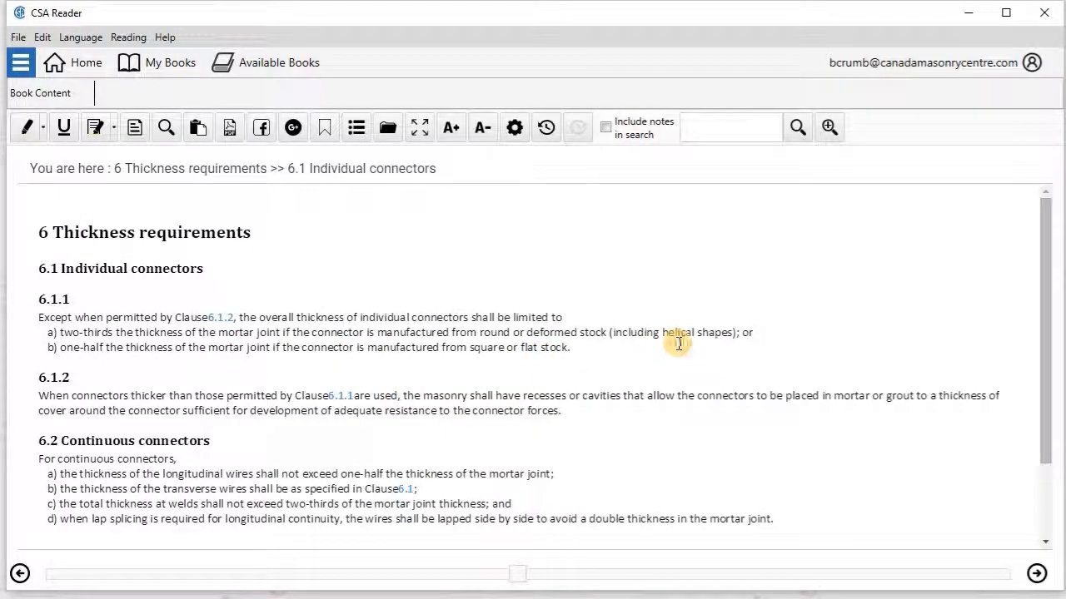
pyautogui.moveTo(684, 343)
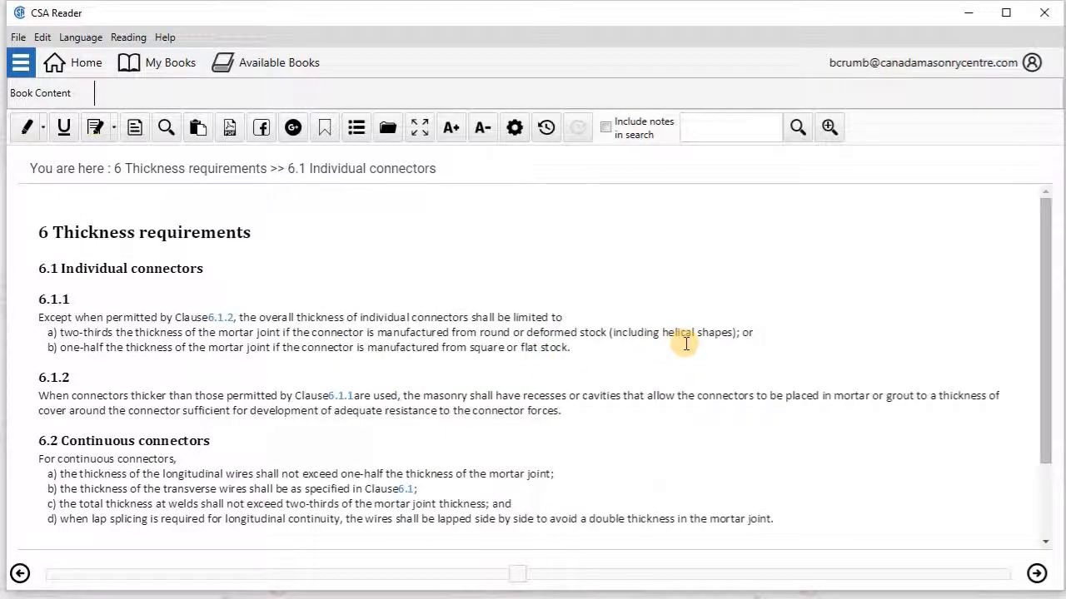
pyautogui.moveTo(672, 341)
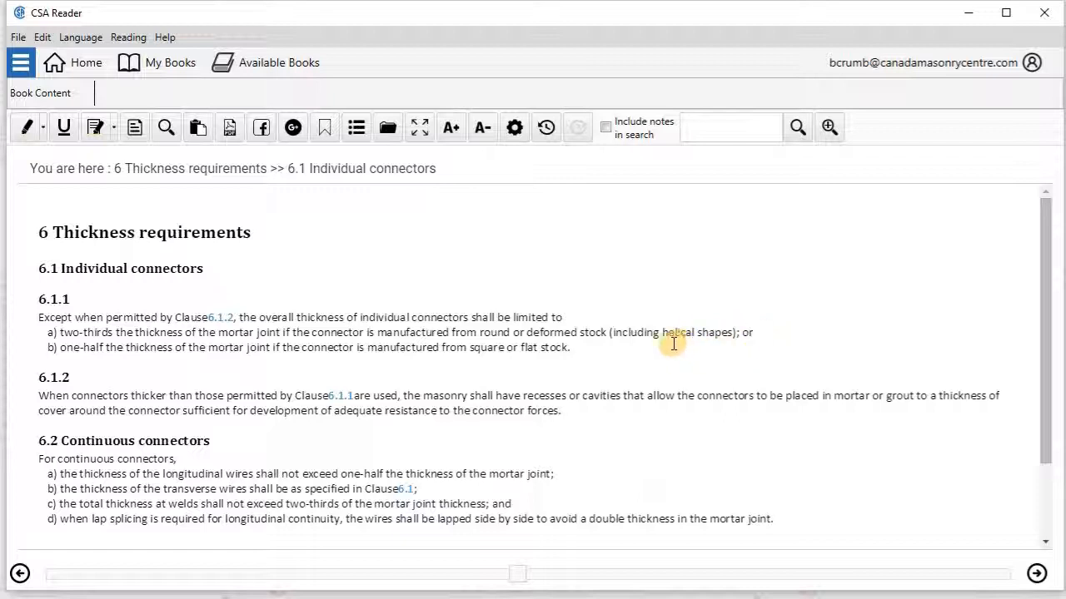